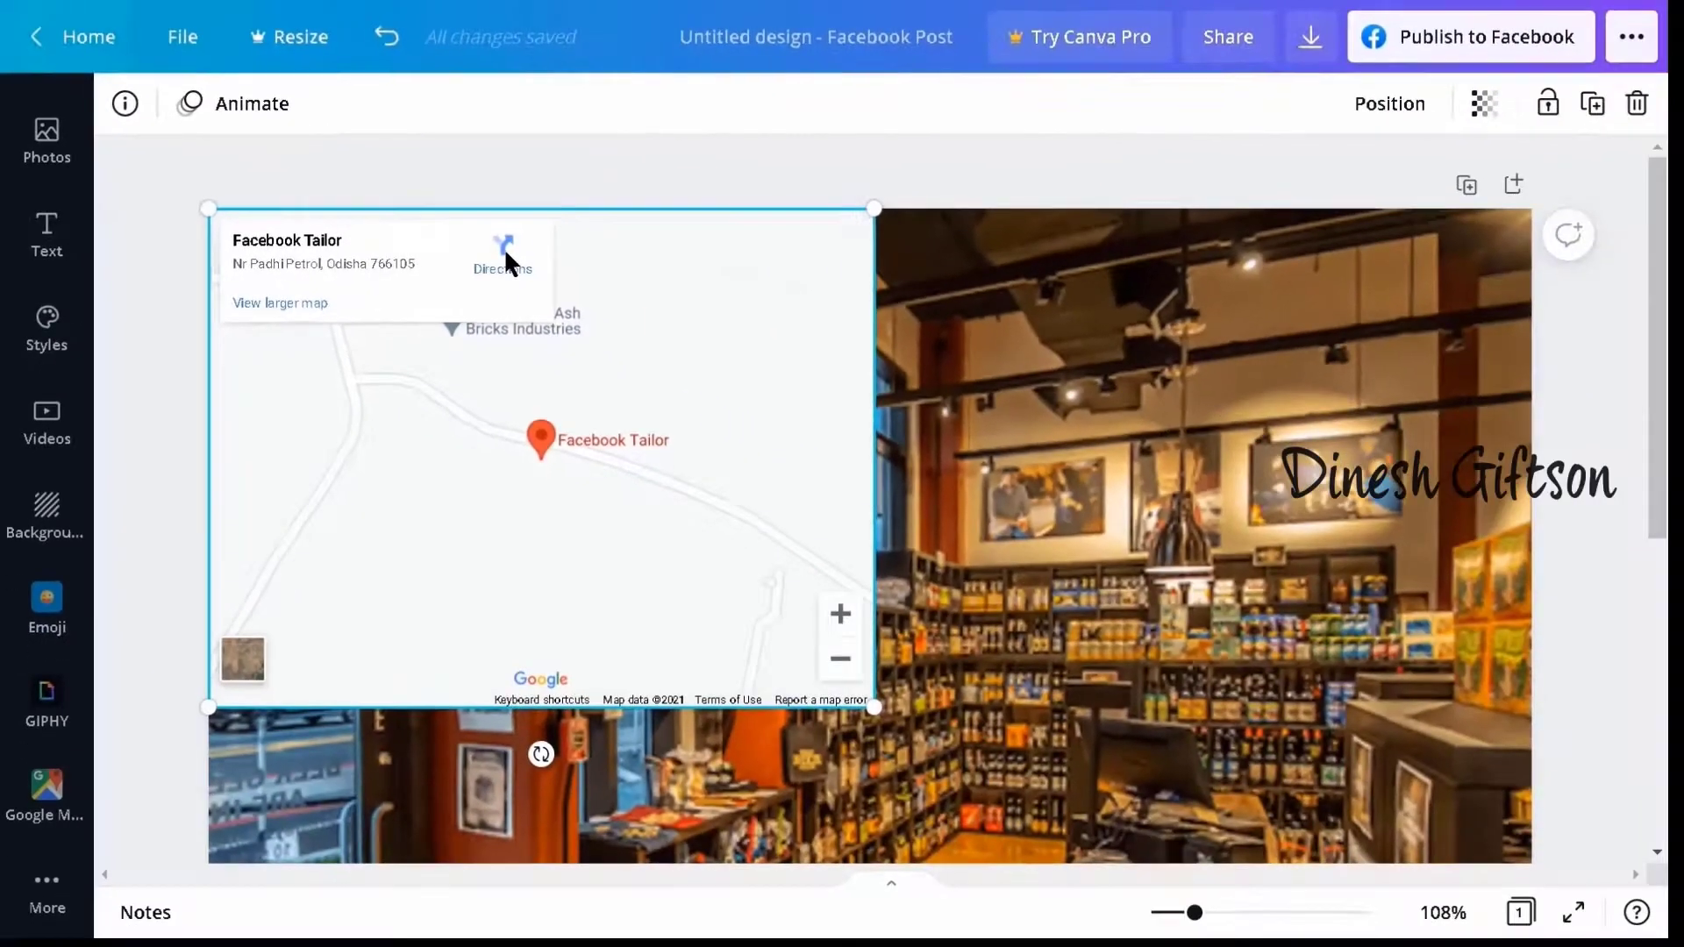
Open Google Maps directions to Facebook Tailor from the design's embedded map card.
{"action": "left_click", "coordinate": [503, 248]}
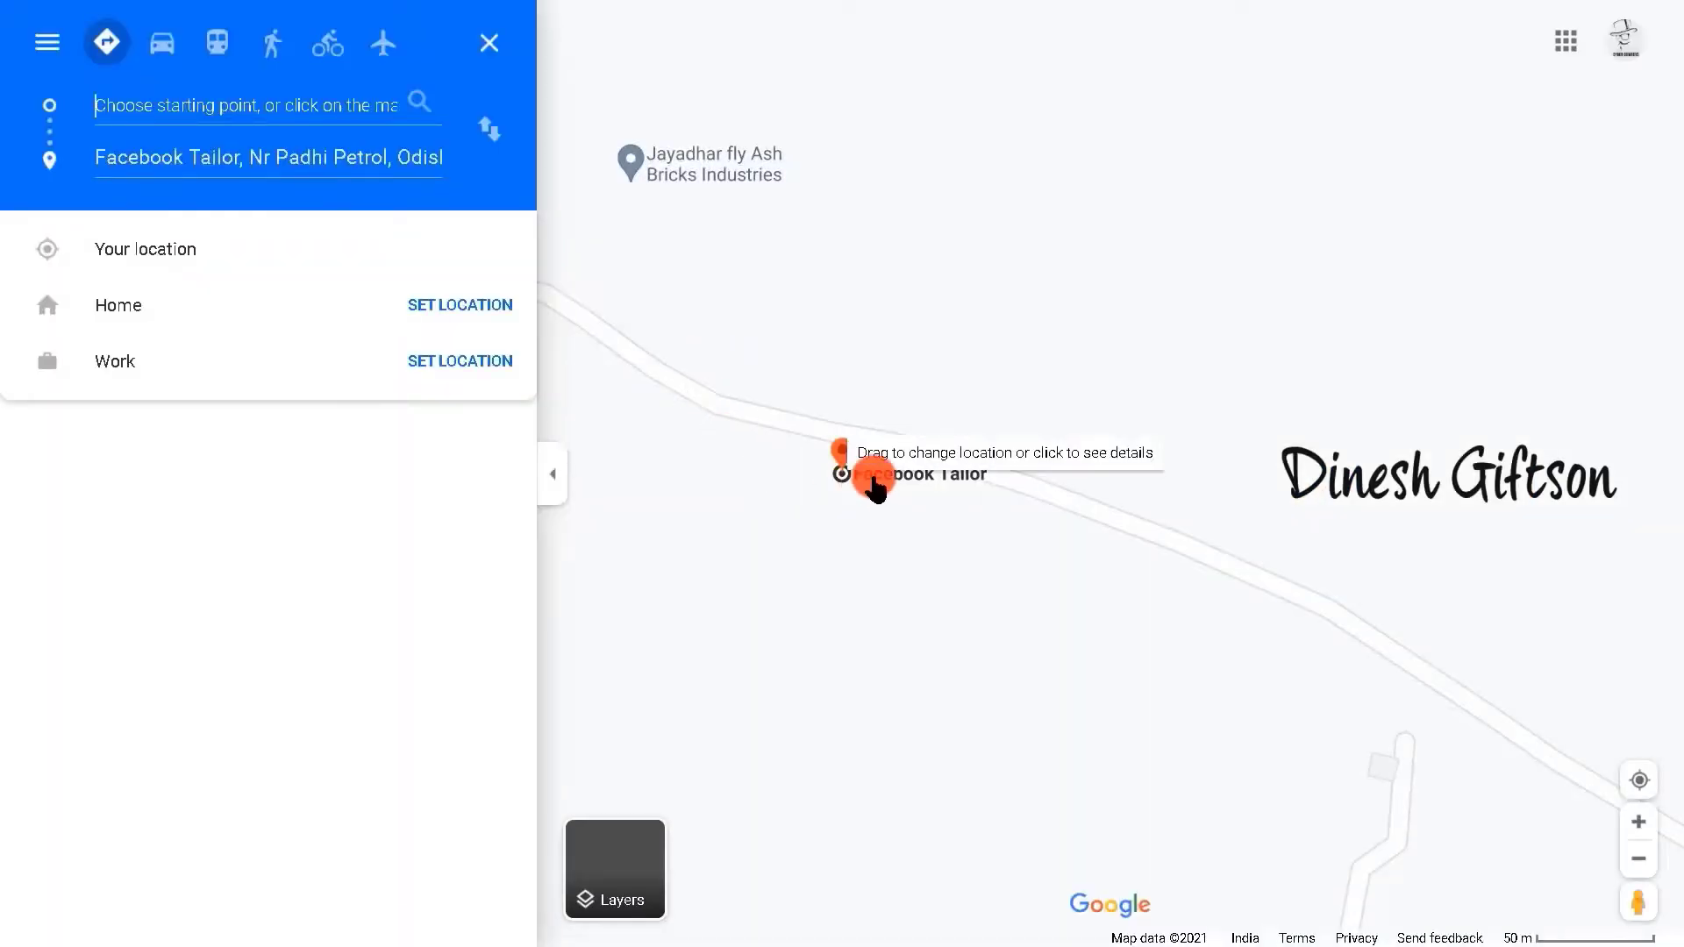
{"action": "mouse_move", "coordinate": [249, 139]}
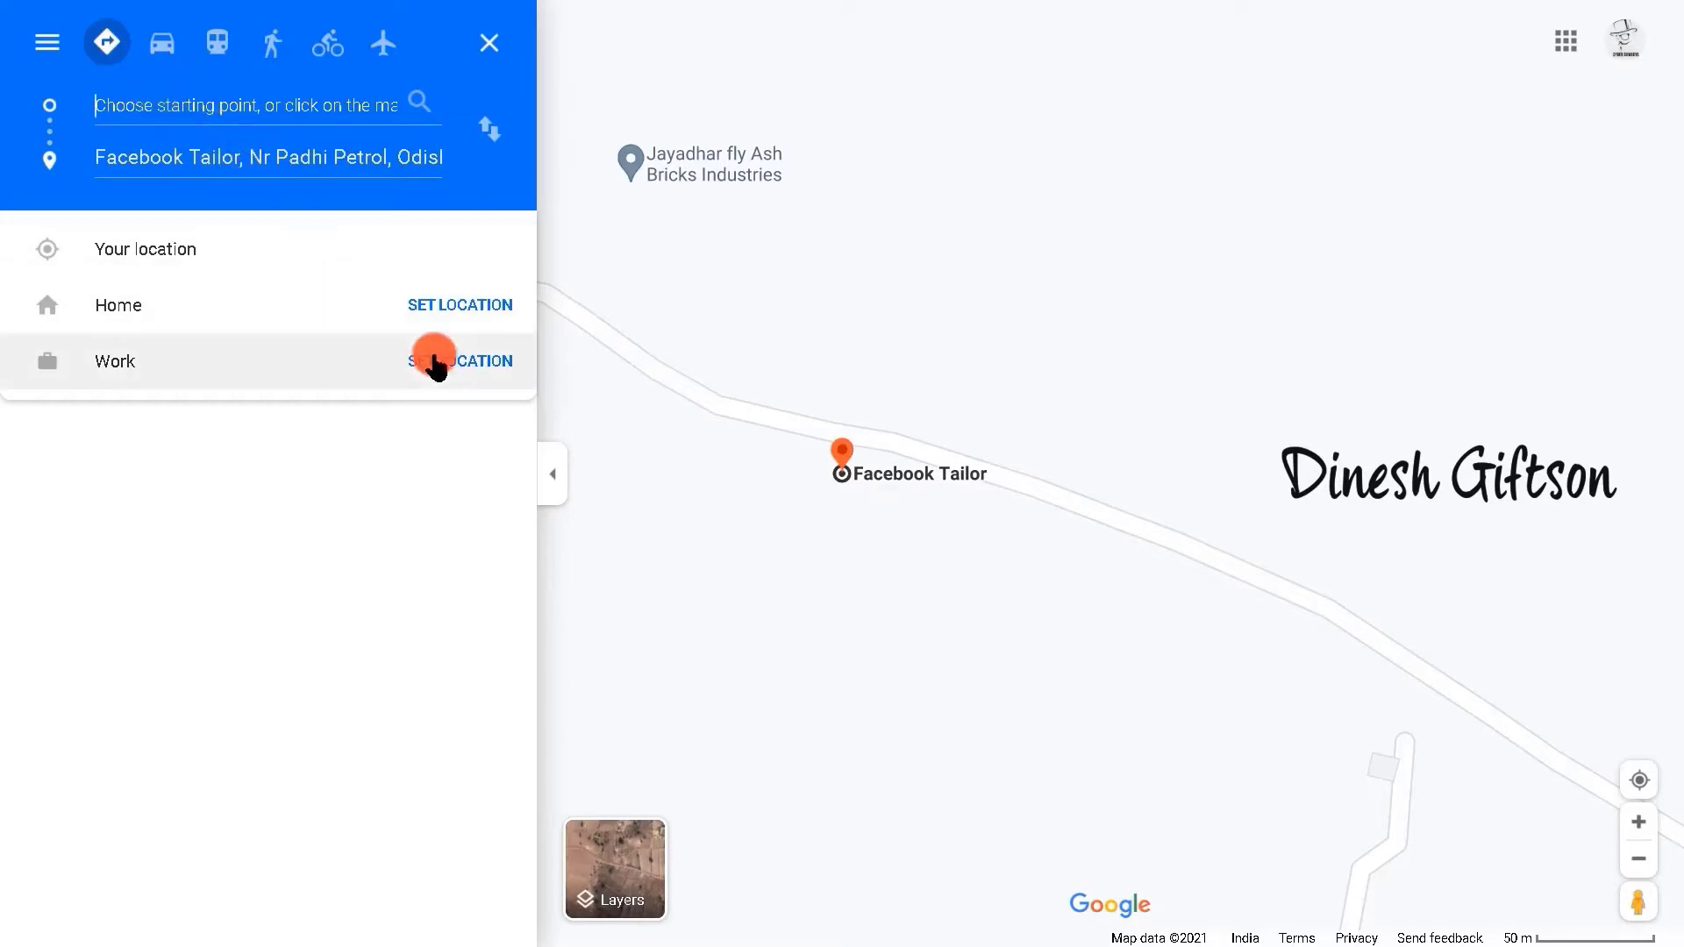
{"action": "mouse_move", "coordinate": [732, 501]}
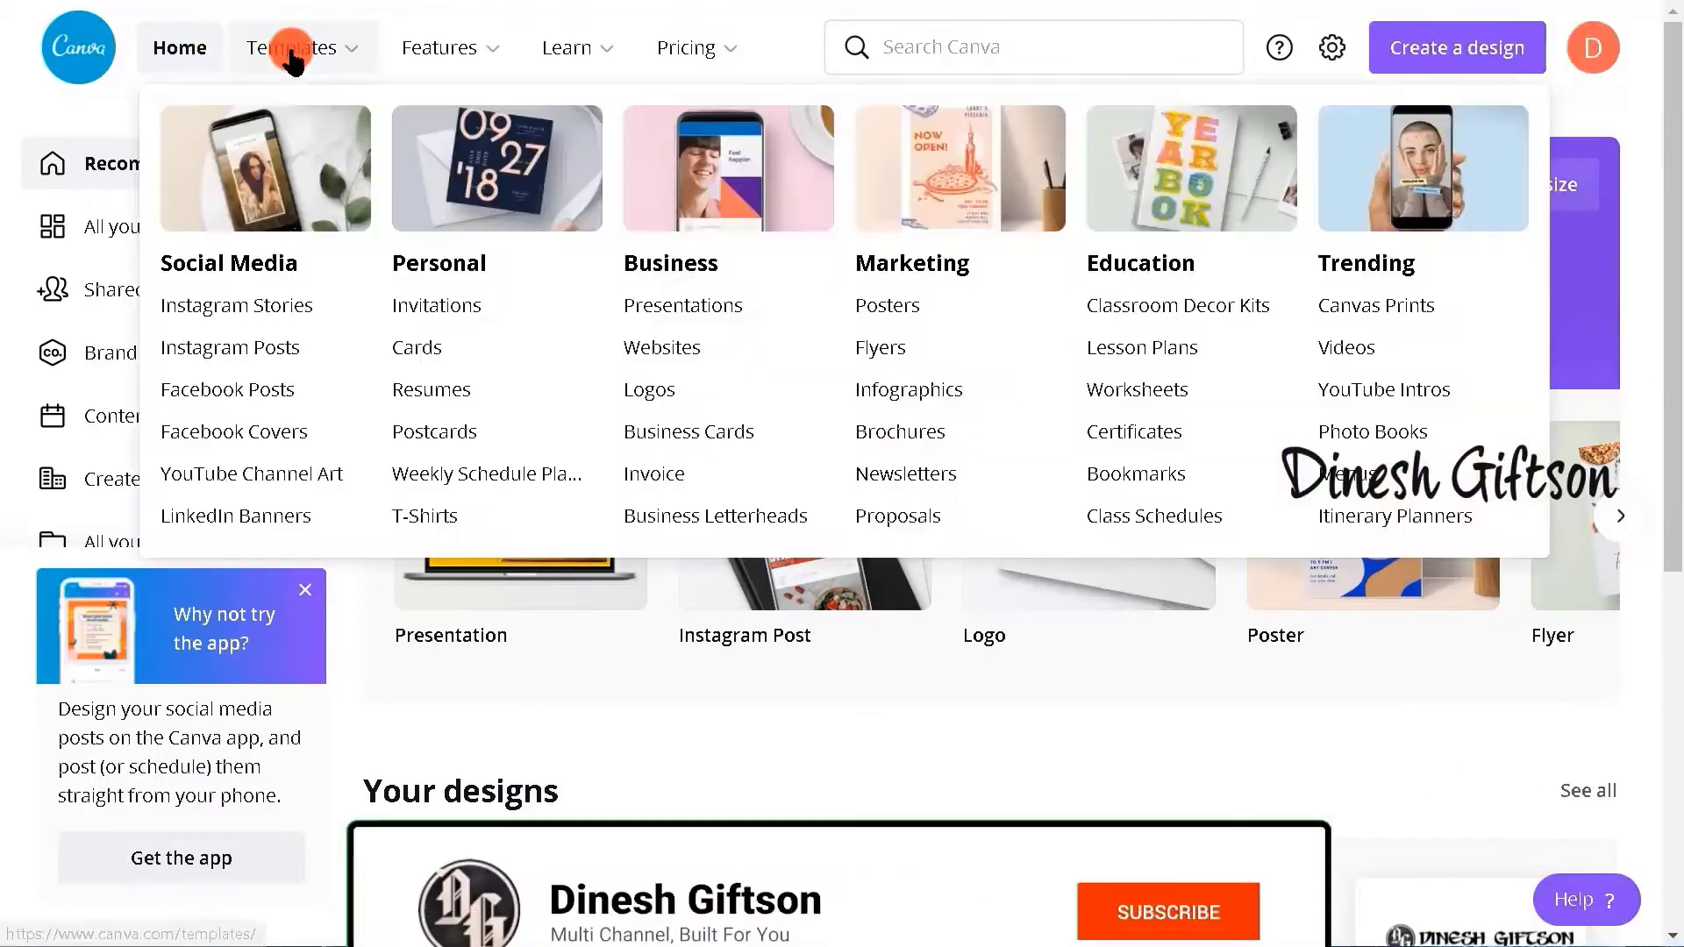
Go from the Canva homepage's Features list to the Google Maps app page.
{"action": "left_click", "coordinate": [439, 47]}
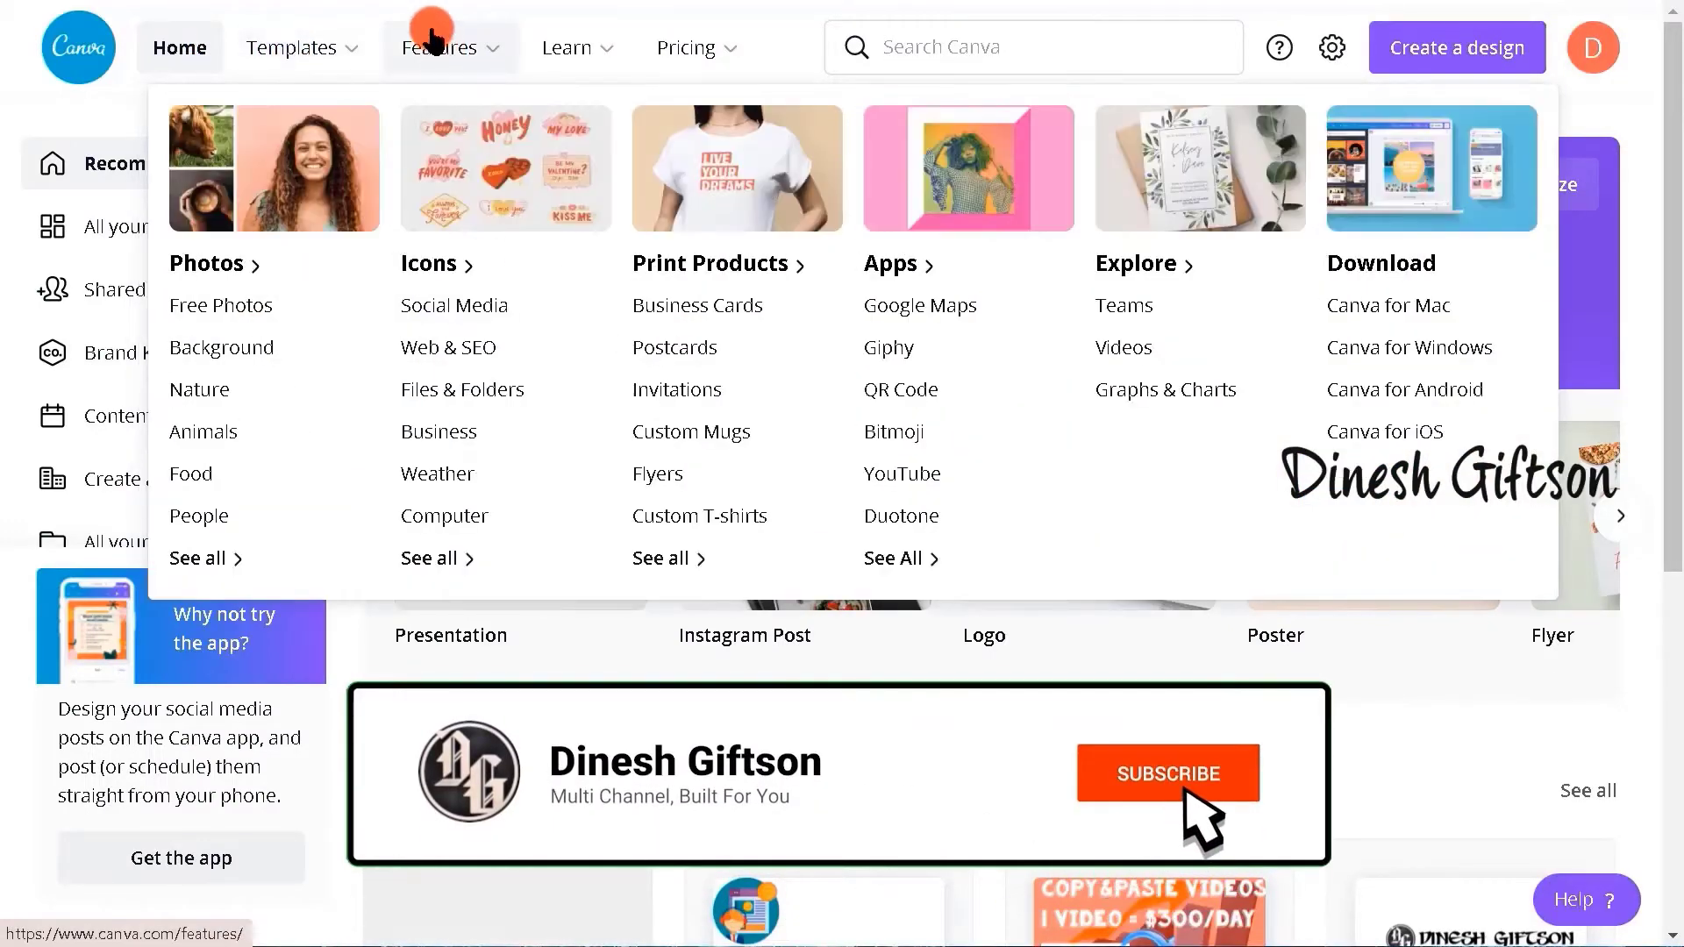
{"action": "left_click", "coordinate": [1167, 774]}
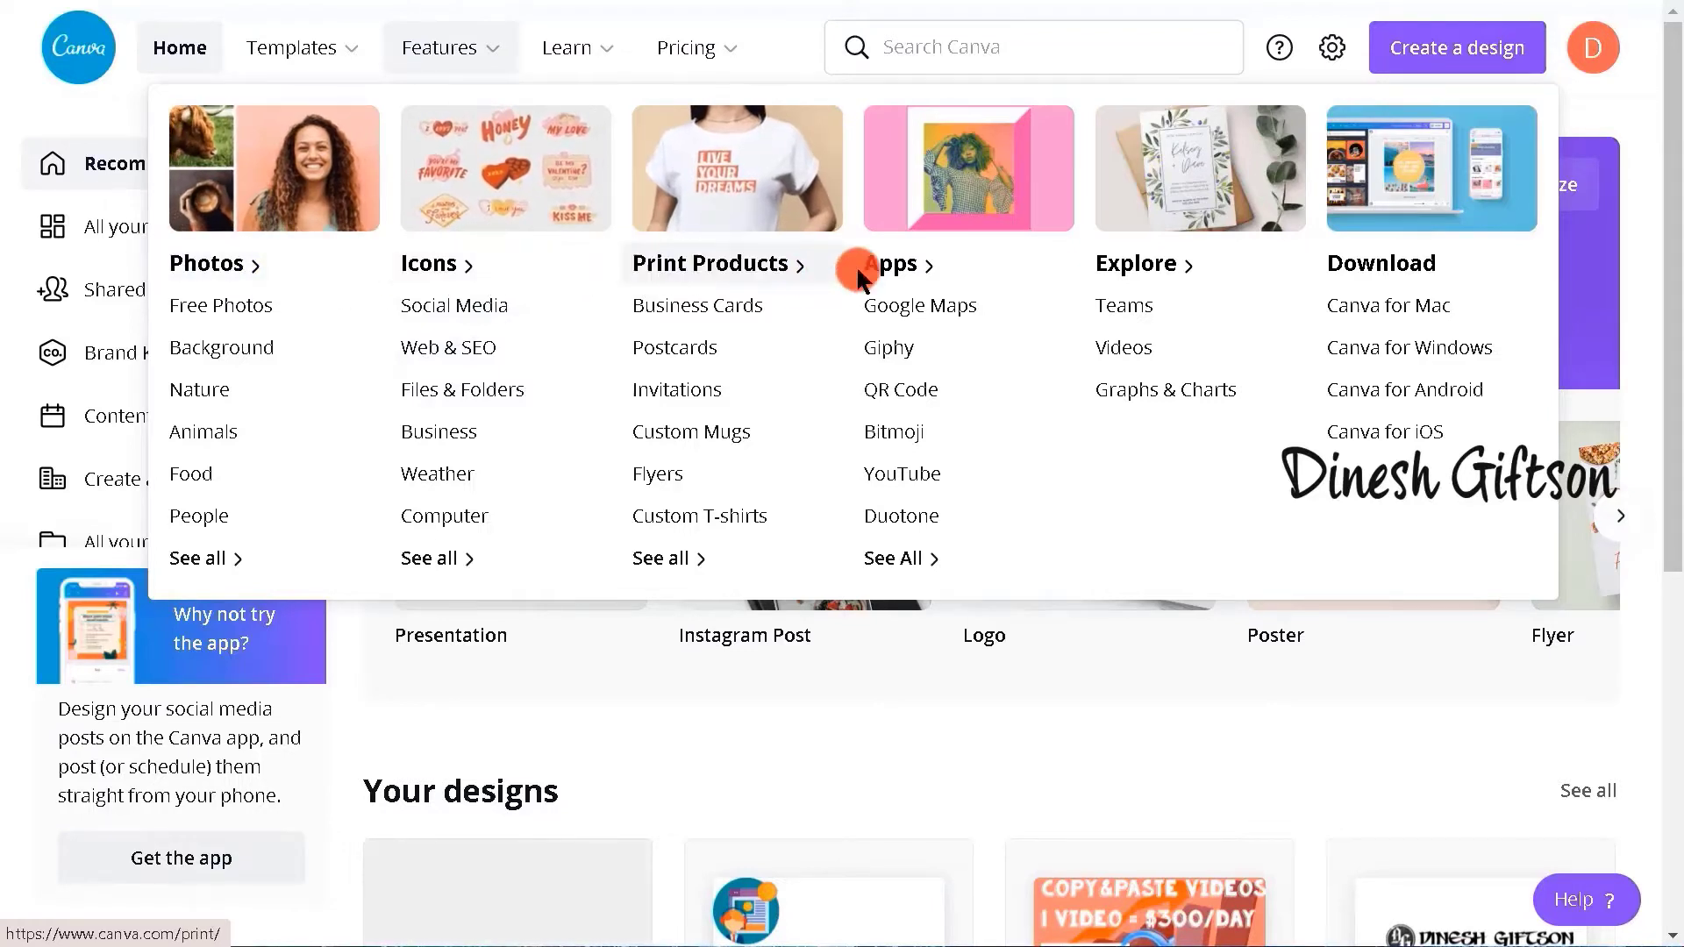
{"action": "mouse_move", "coordinate": [919, 305]}
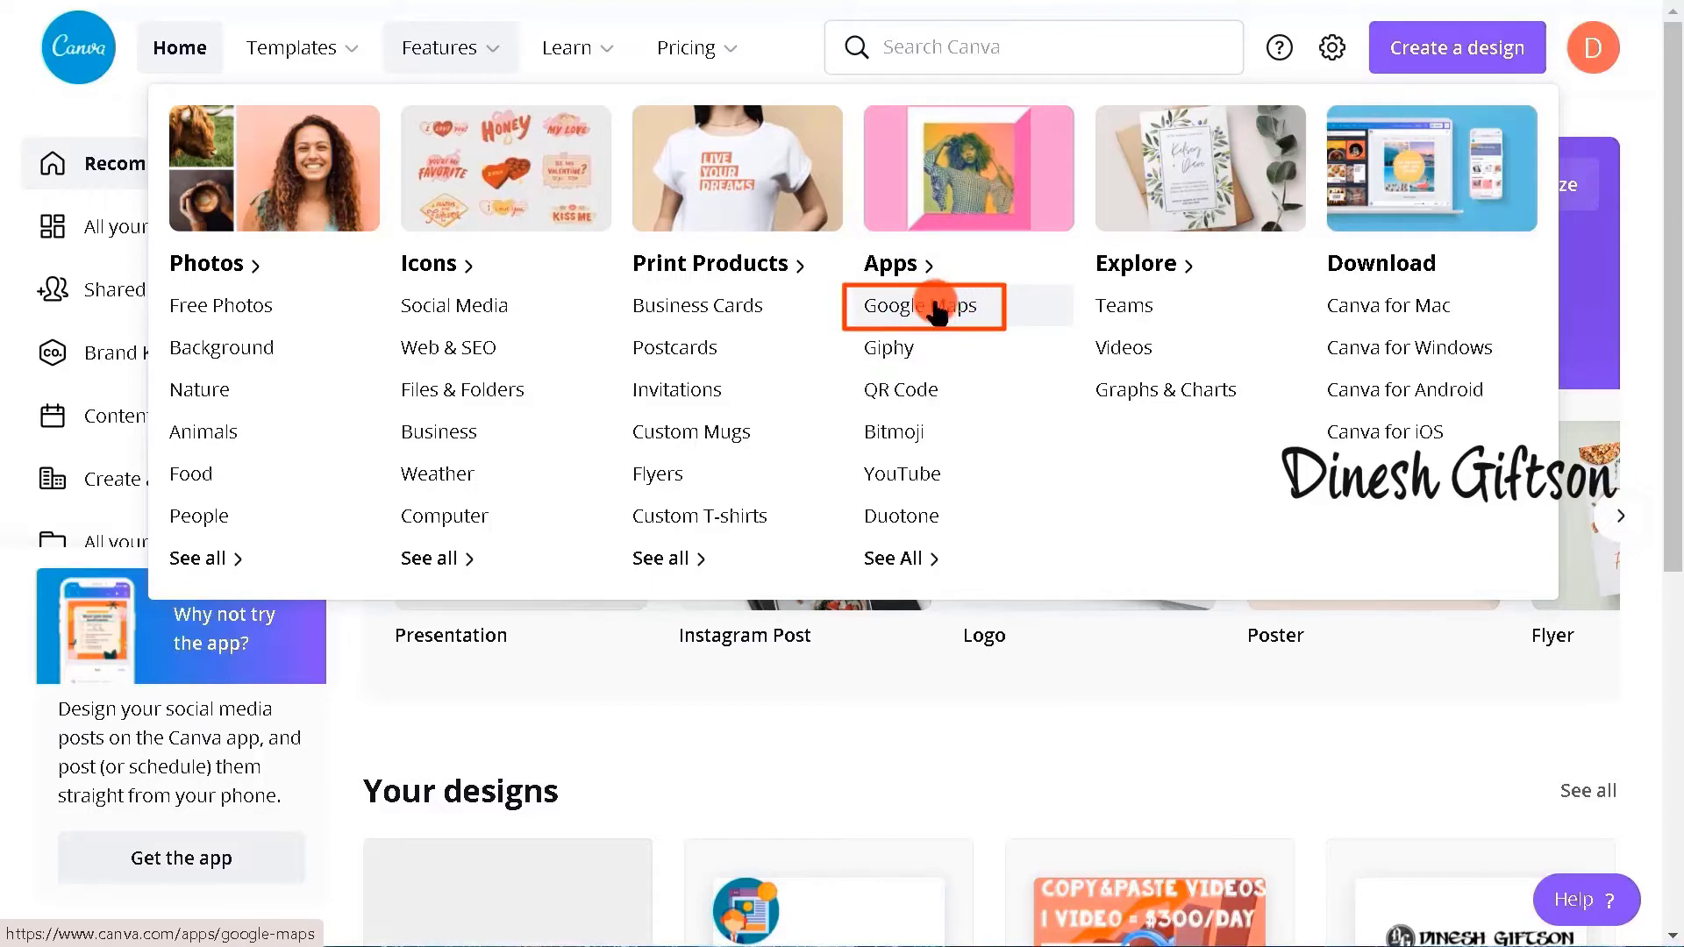
{"action": "left_click", "coordinate": [918, 306]}
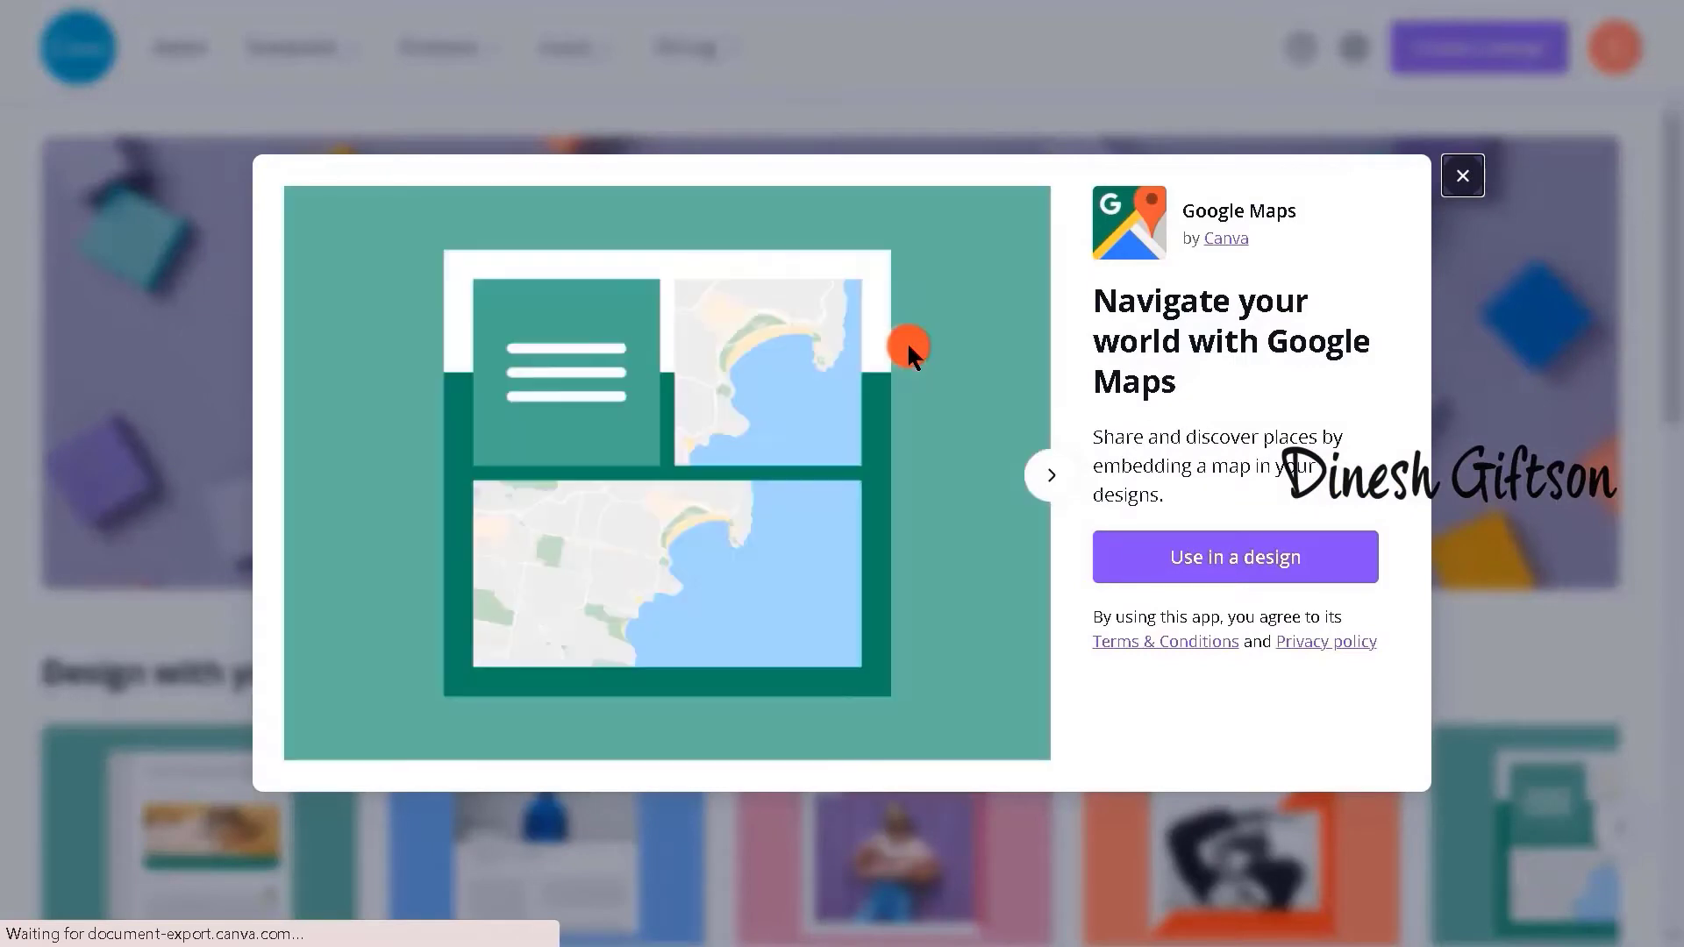
{"action": "mouse_move", "coordinate": [1044, 360]}
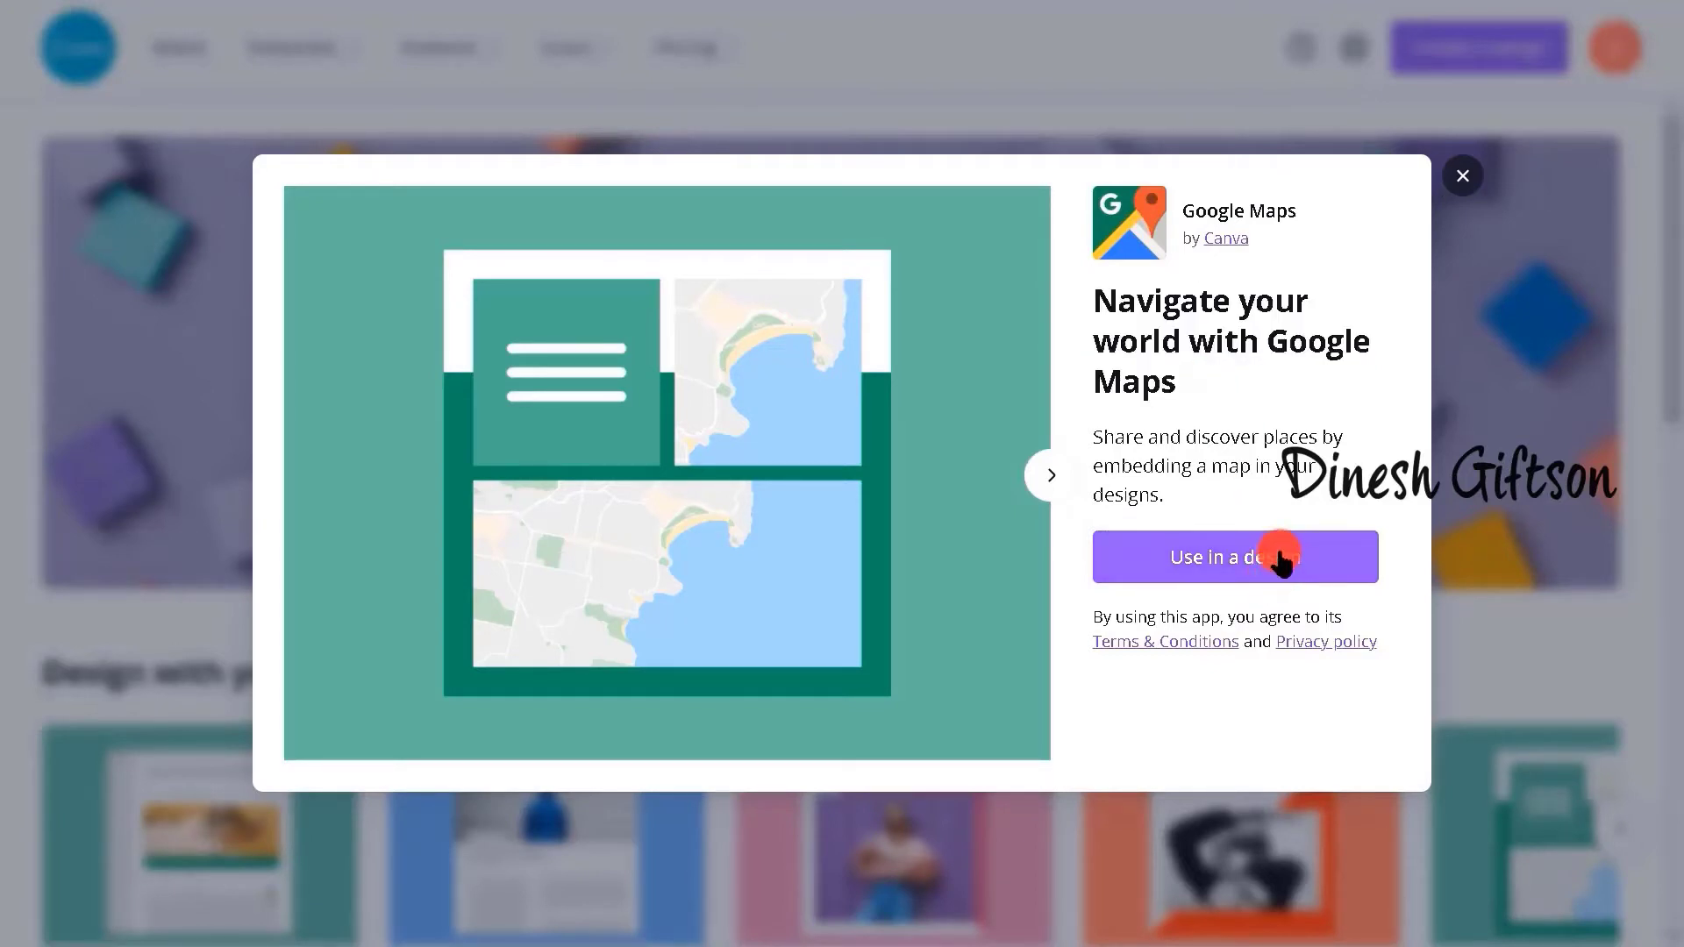
Create a blank Facebook Post design from the Google Maps app page.
{"action": "left_click", "coordinate": [1234, 556]}
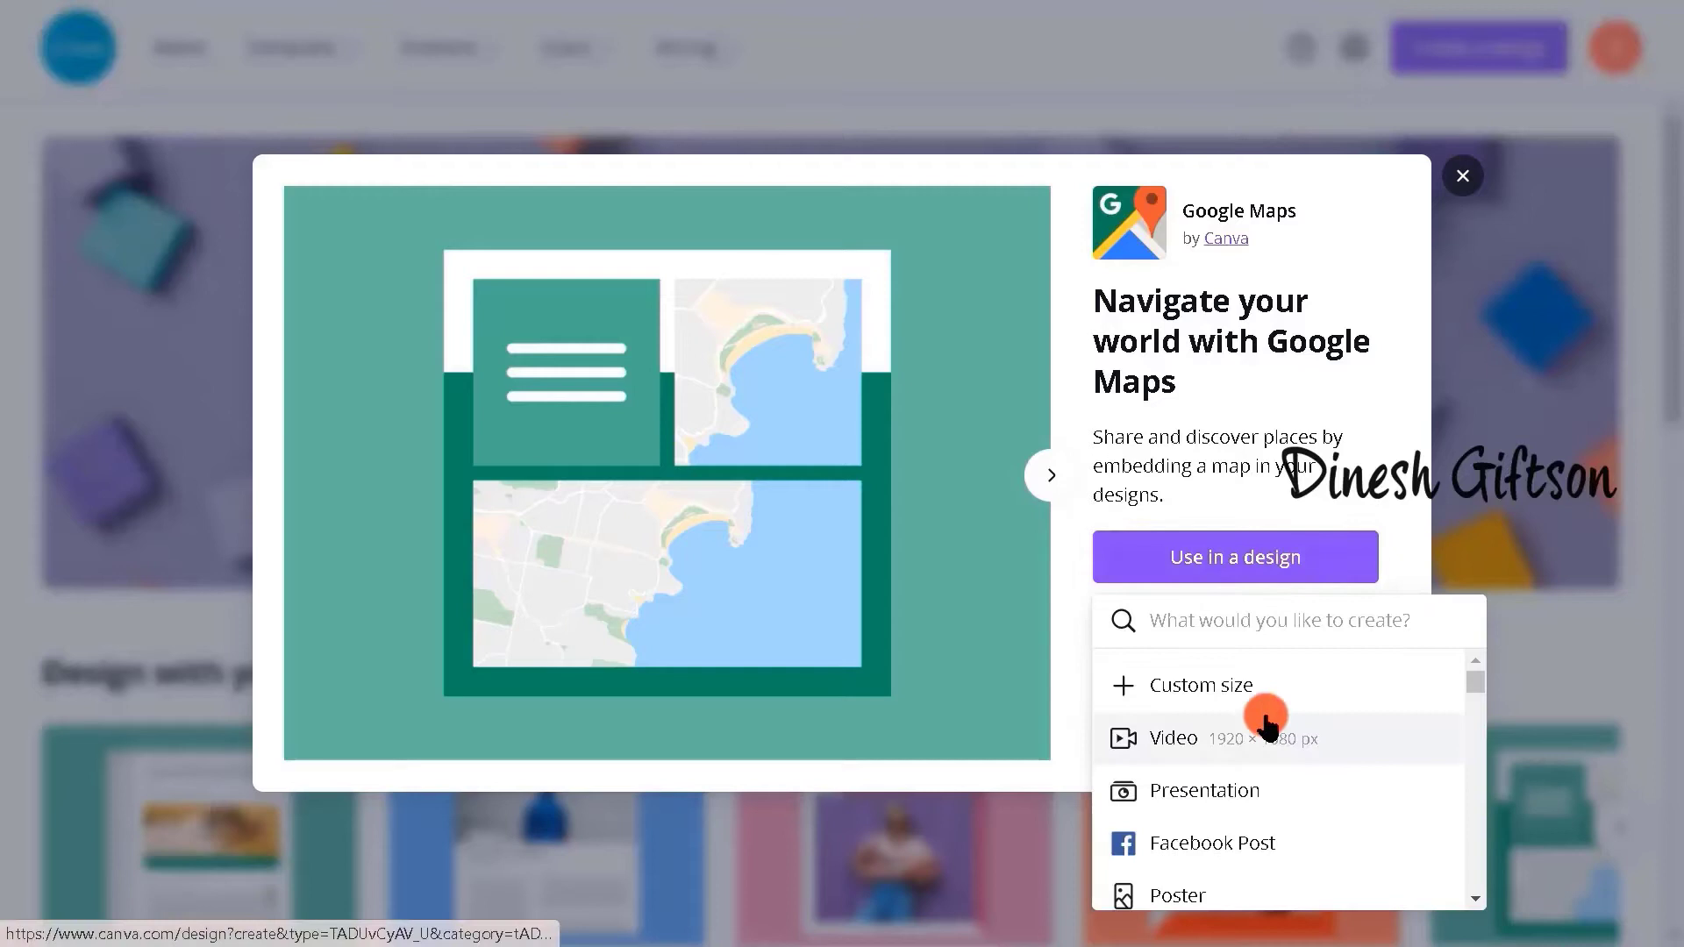
{"action": "left_click", "coordinate": [1212, 843]}
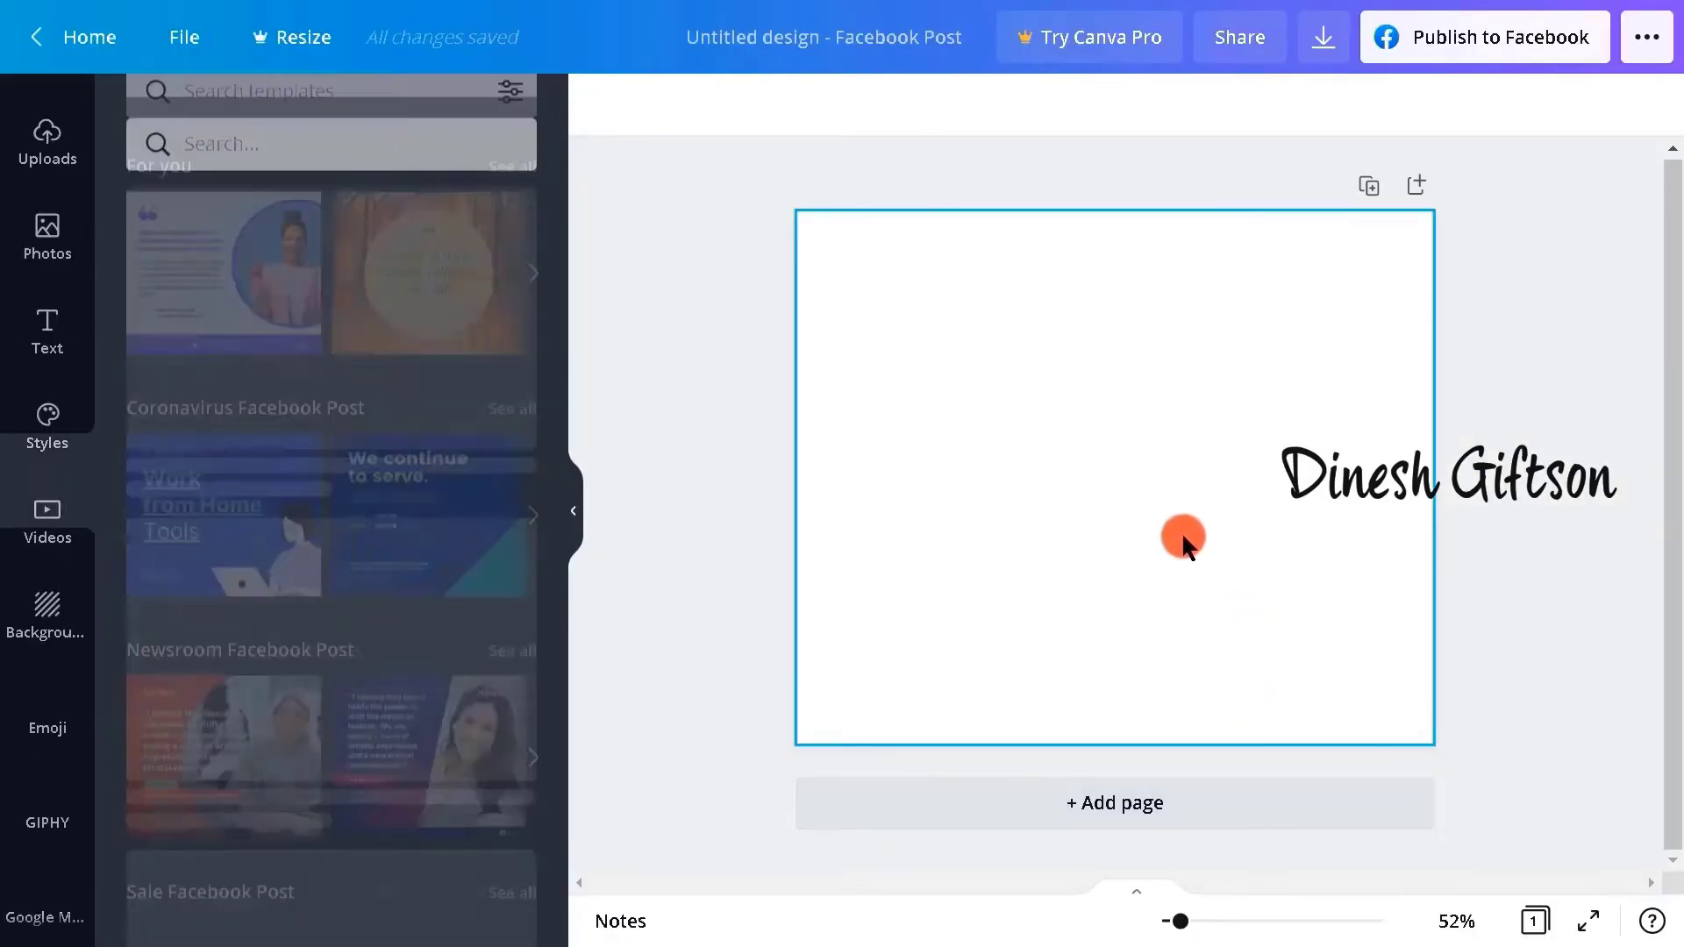
Fill the Facebook Post page with the uploaded store interior photo.
{"action": "left_click", "coordinate": [46, 891]}
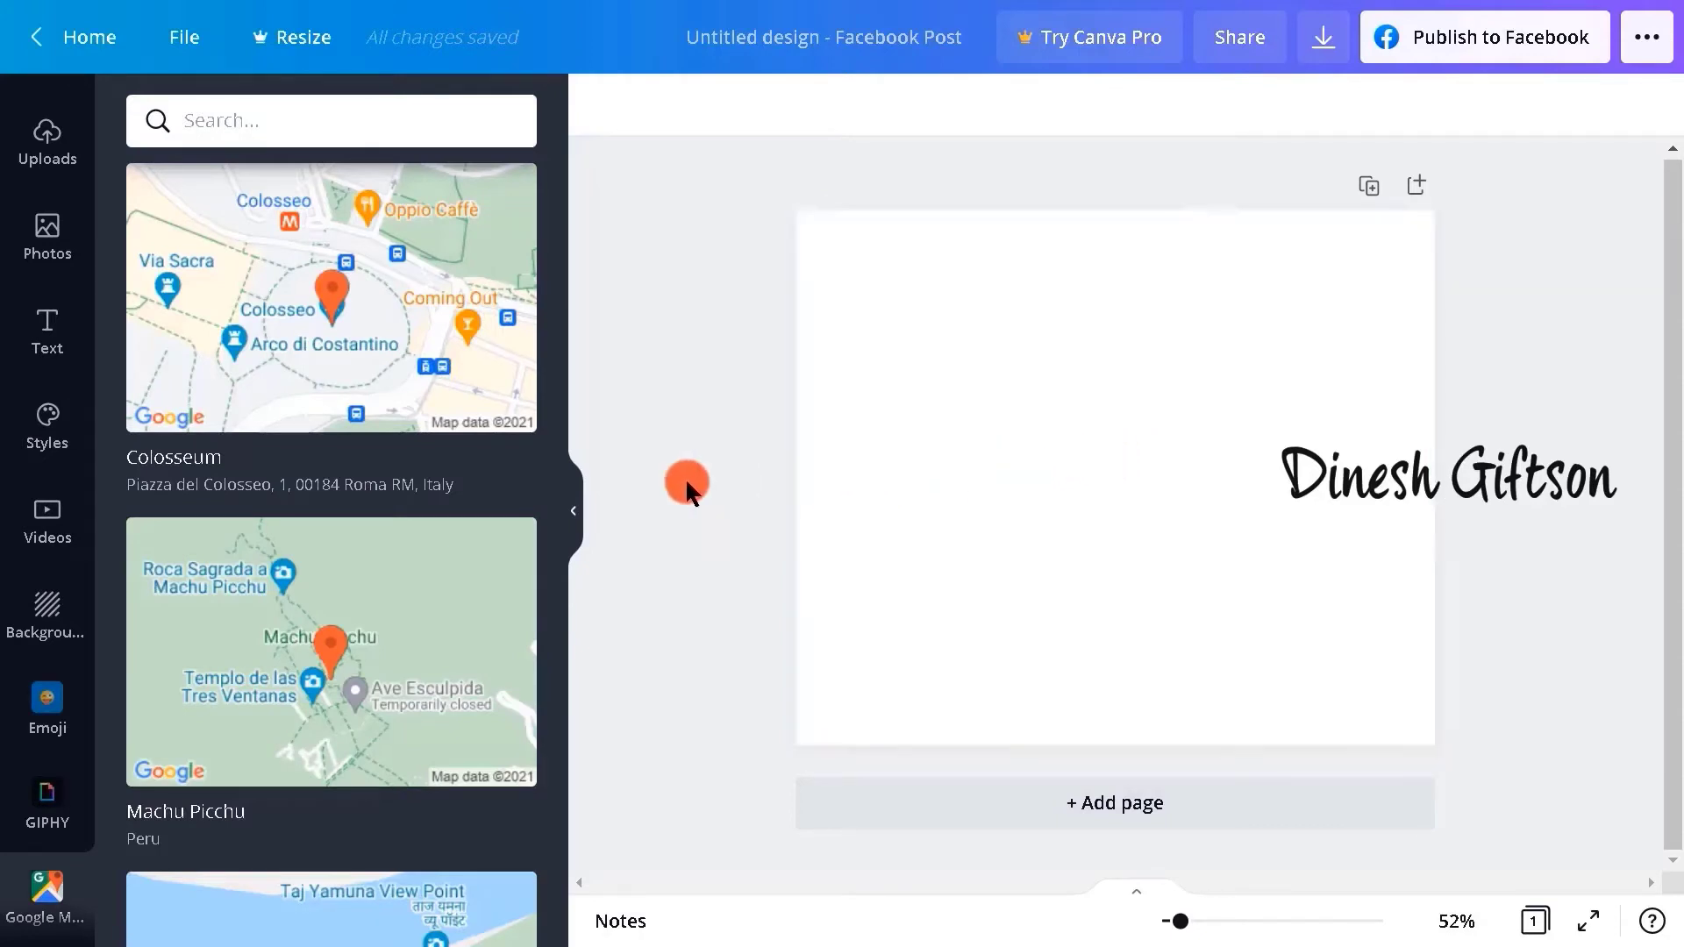
{"action": "left_click", "coordinate": [1139, 400]}
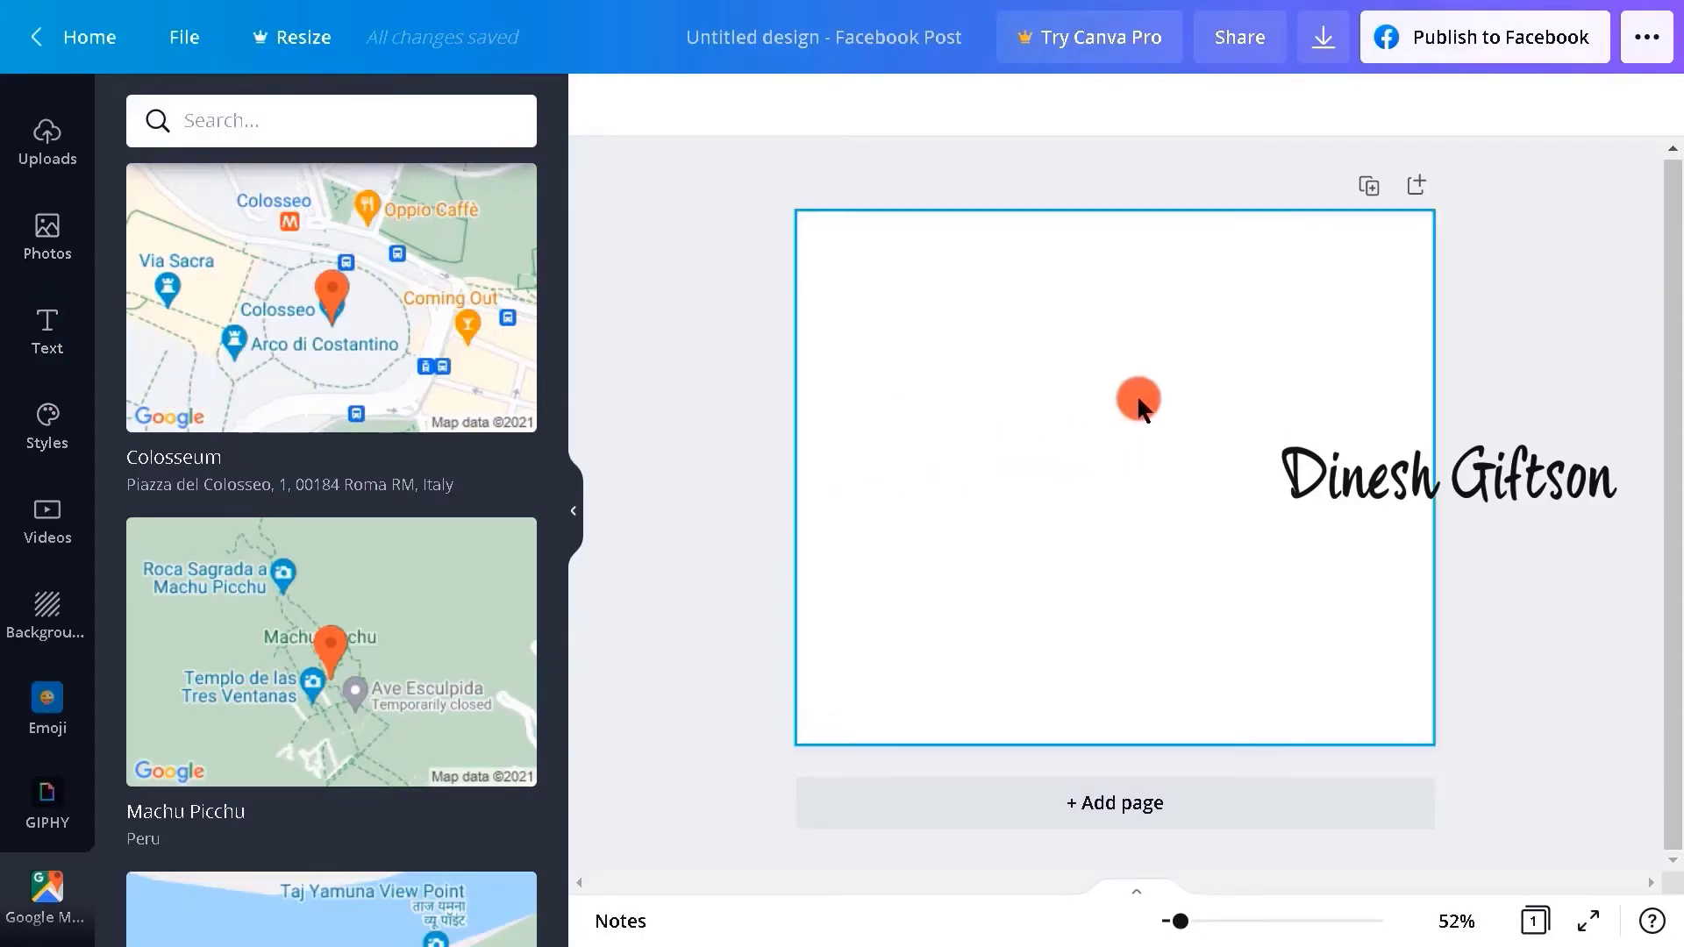
{"action": "mouse_move", "coordinate": [870, 603]}
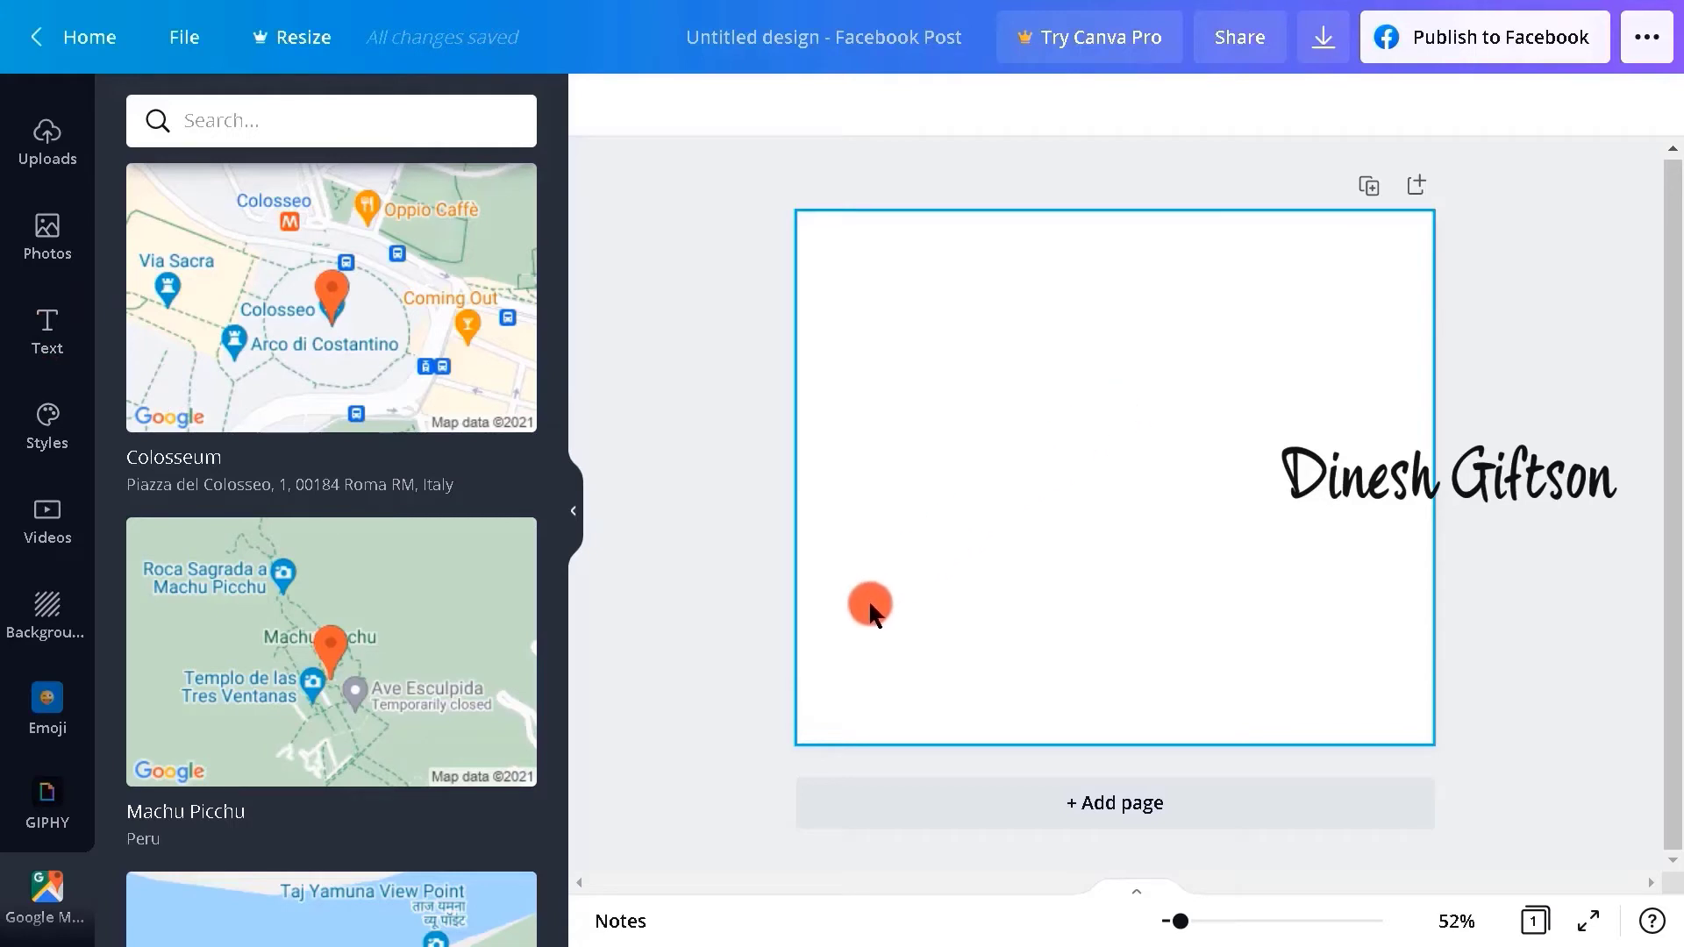
{"action": "mouse_move", "coordinate": [958, 598]}
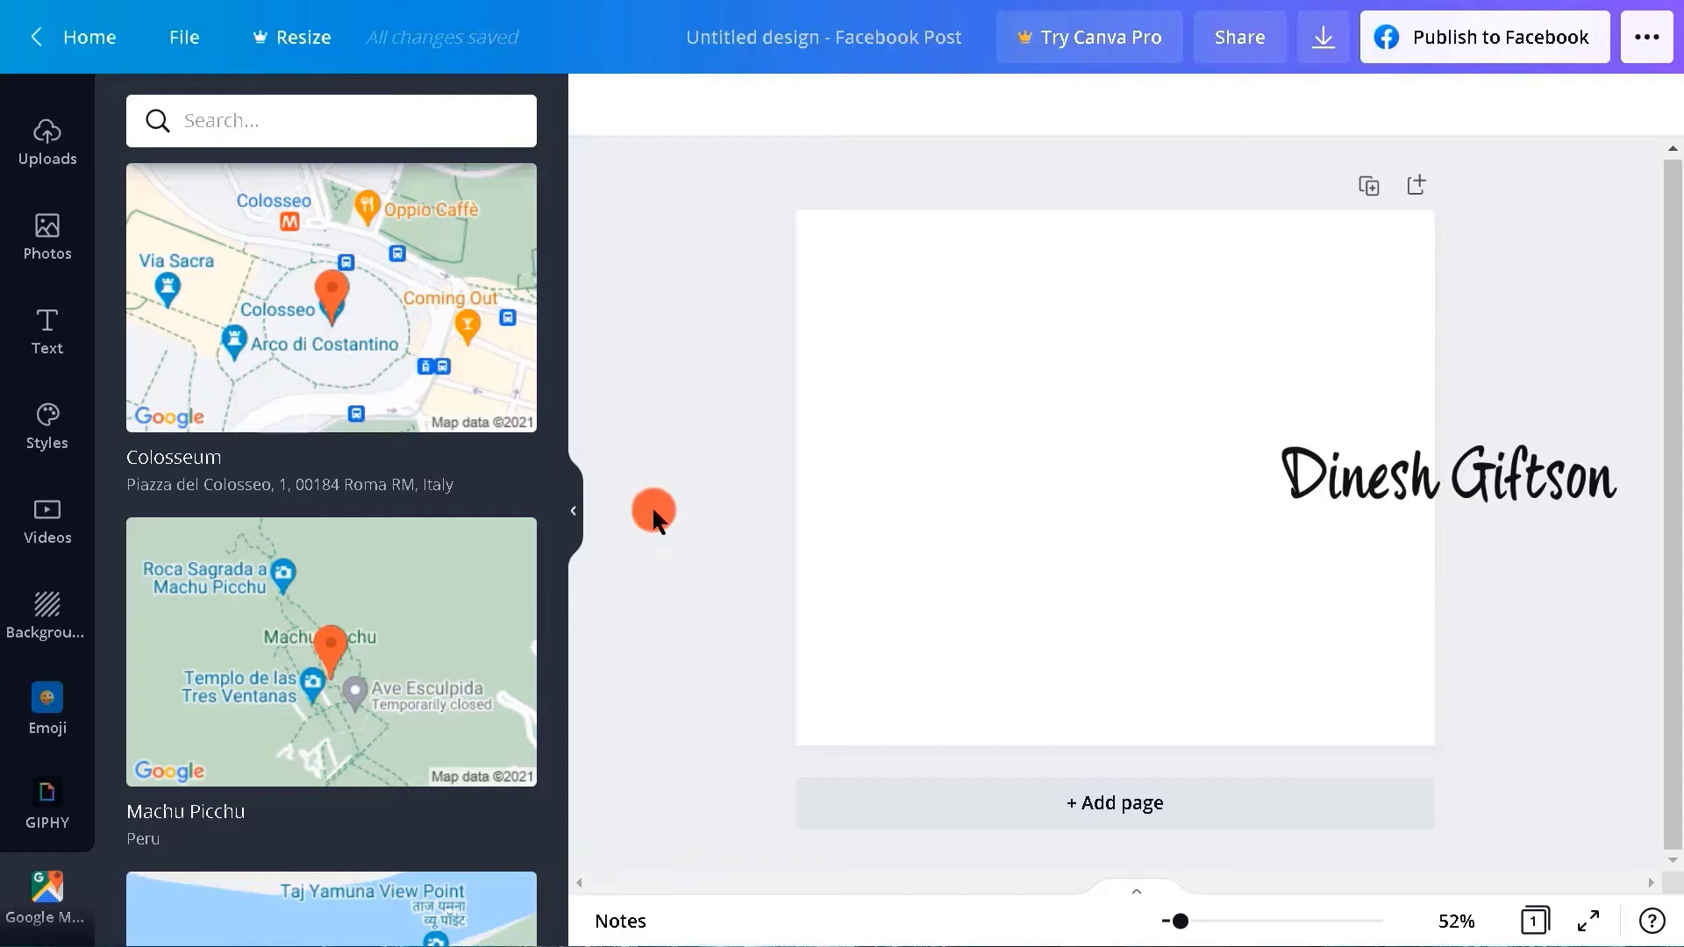
{"action": "left_click", "coordinate": [48, 143]}
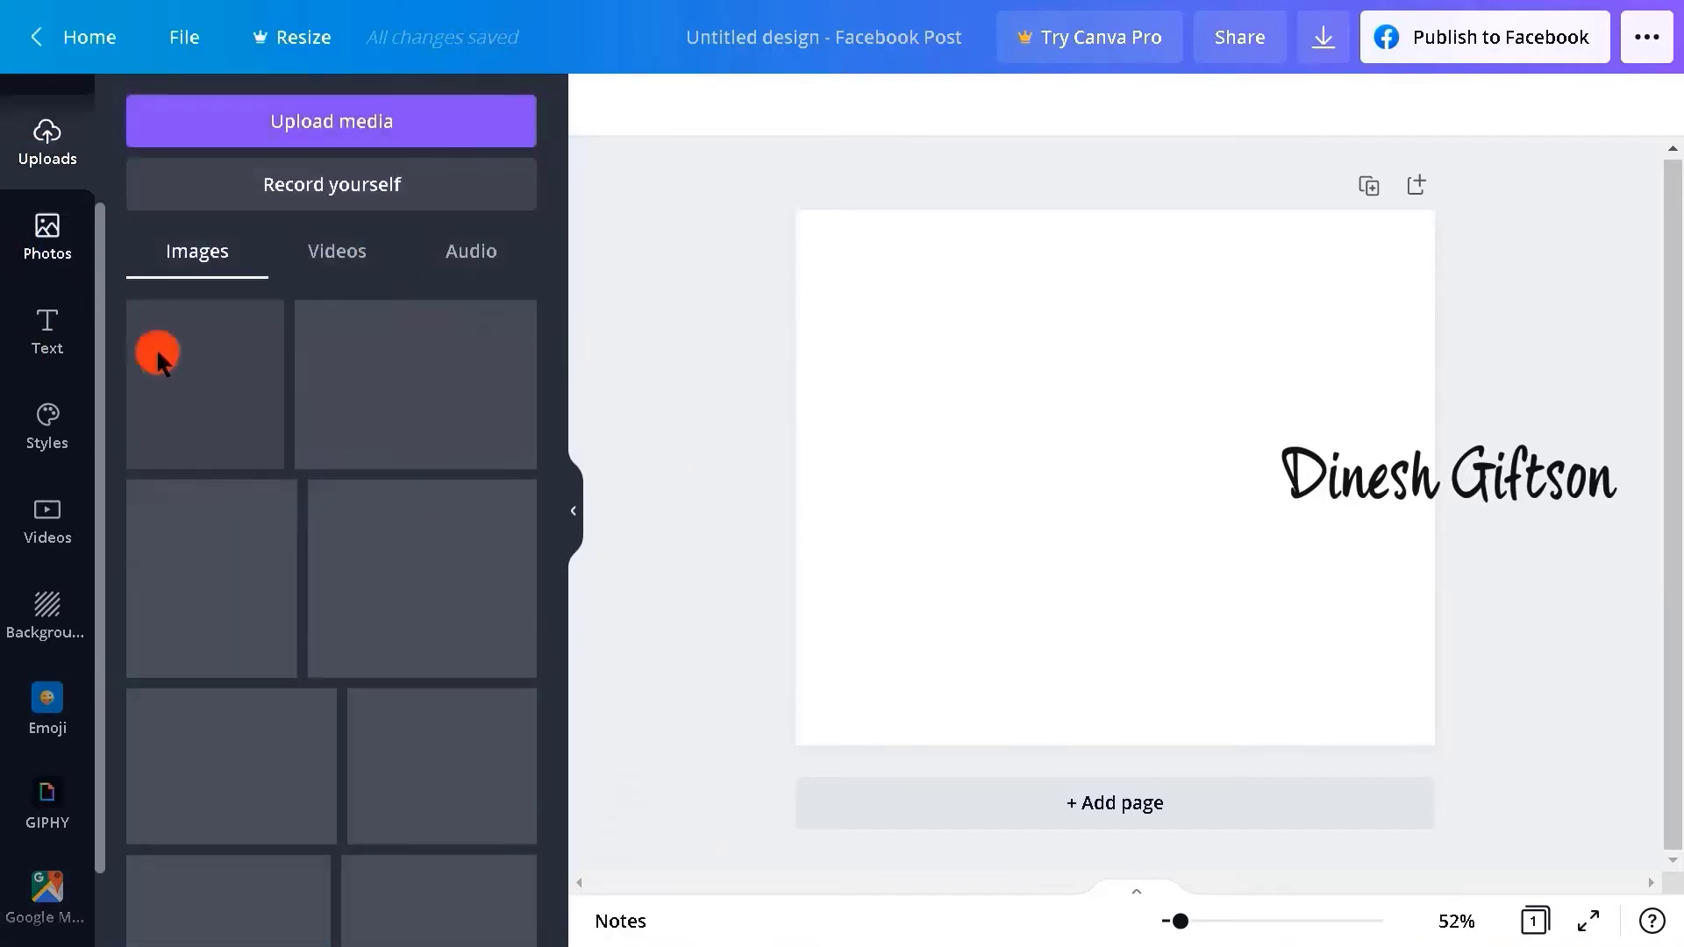
{"action": "left_click", "coordinate": [241, 363]}
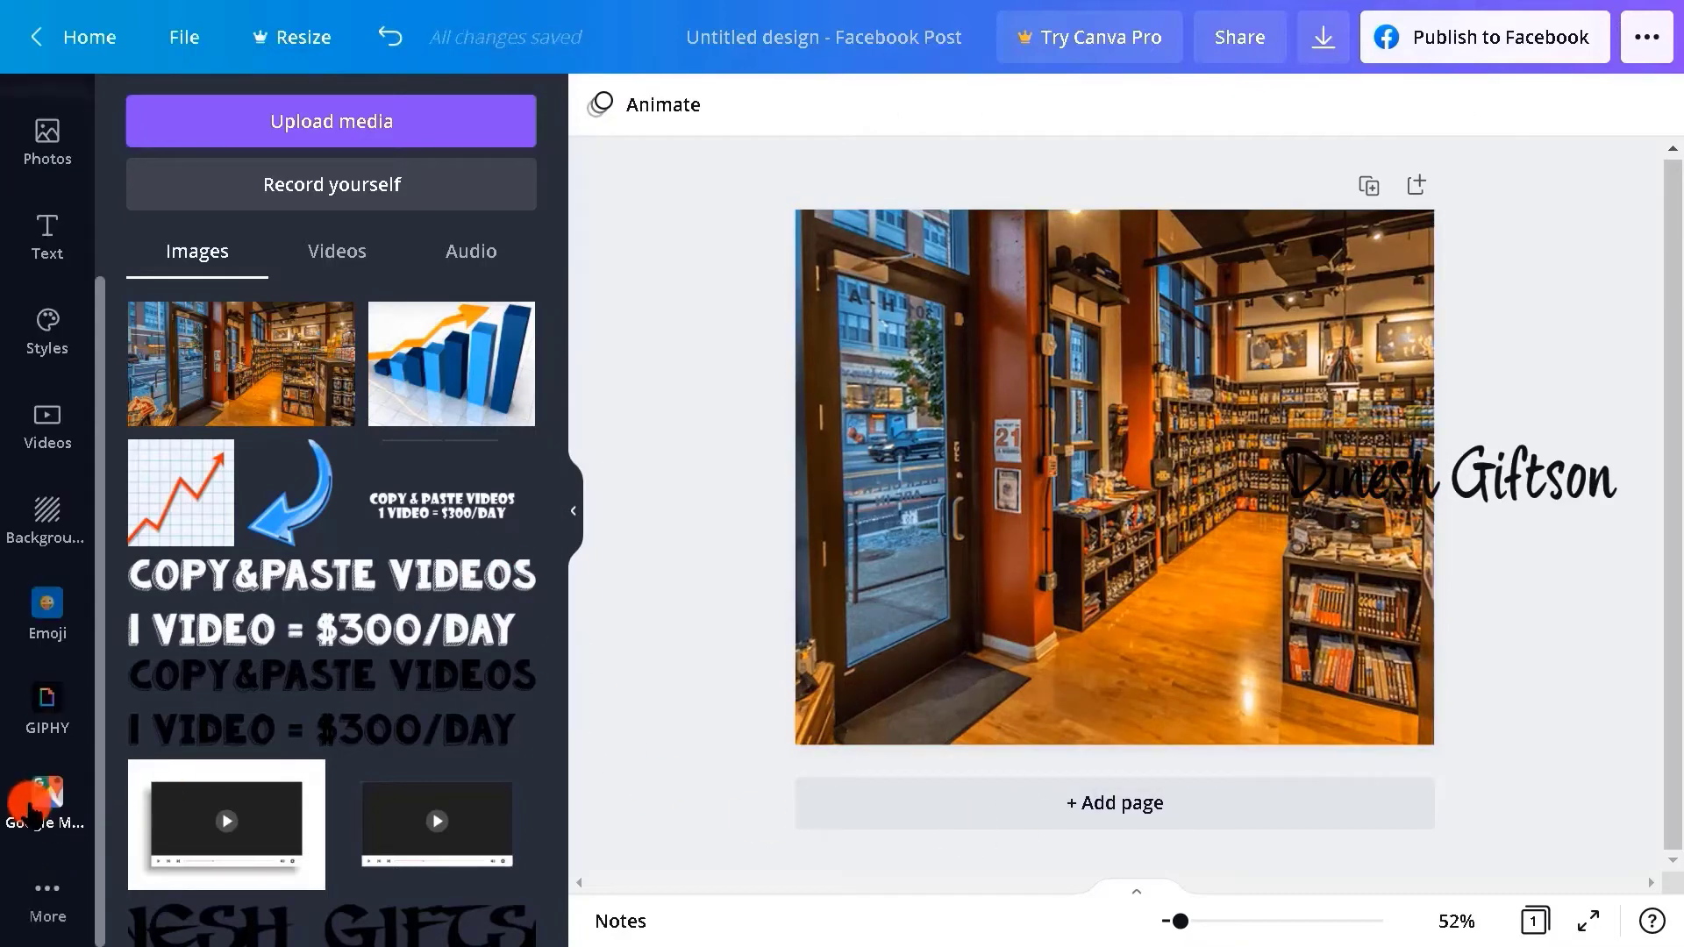
{"action": "left_click", "coordinate": [46, 794]}
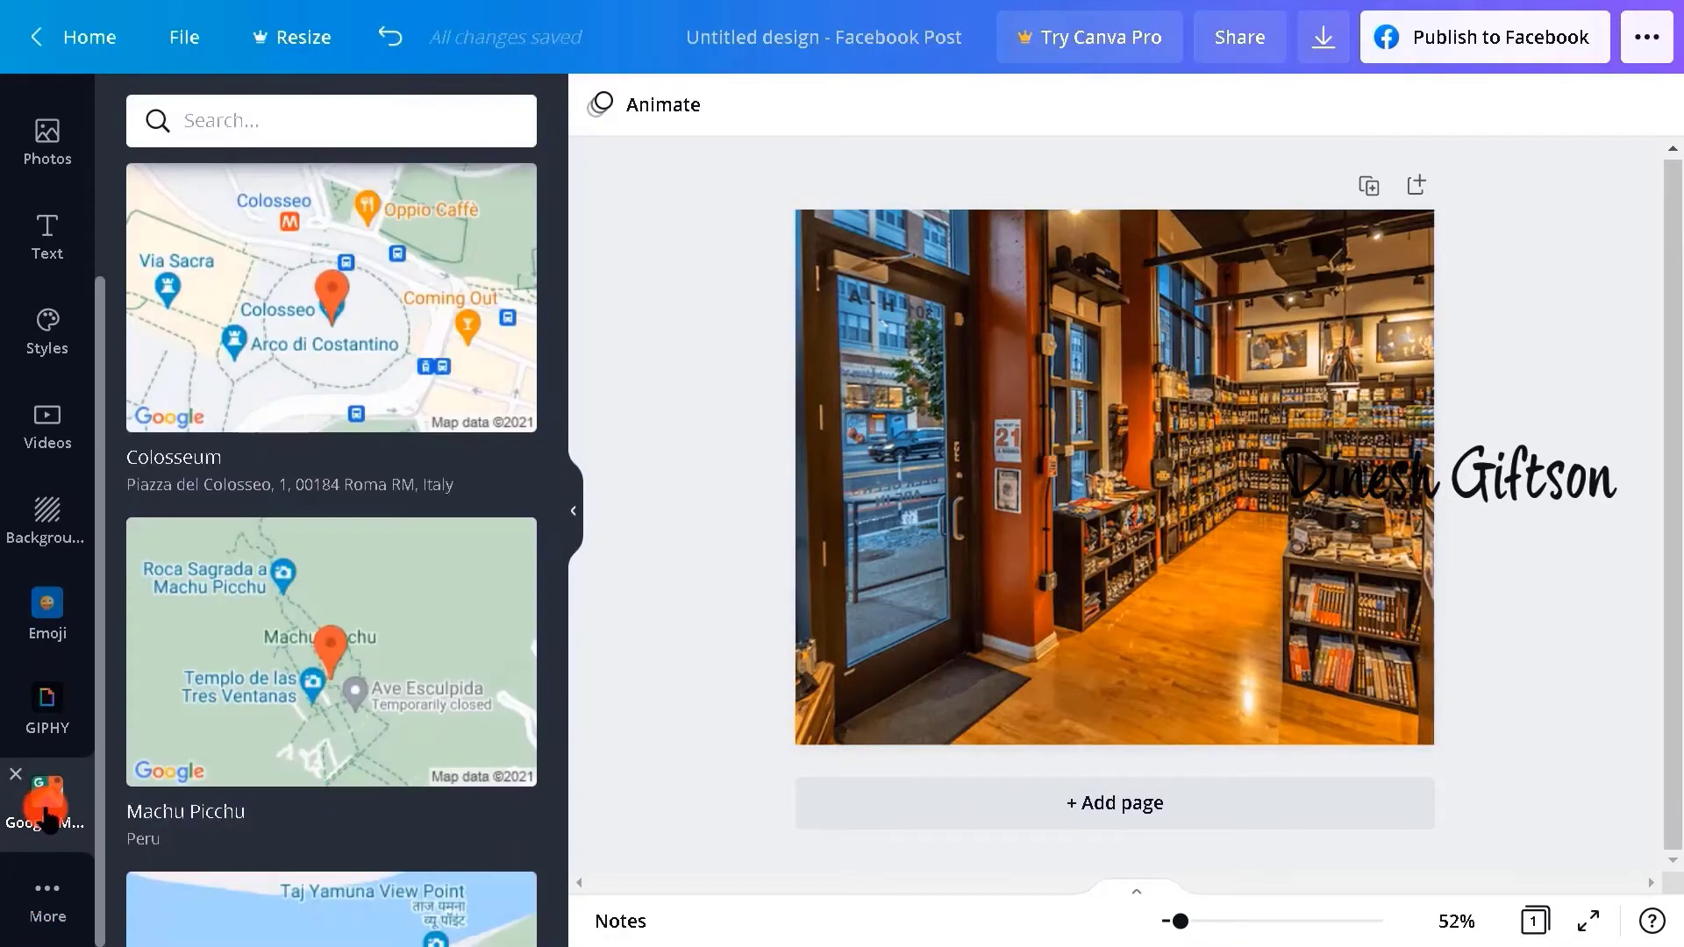
Search Google Maps for 'facebook' and insert the Facebook Tailor map over the photo.
{"action": "left_click", "coordinate": [322, 119]}
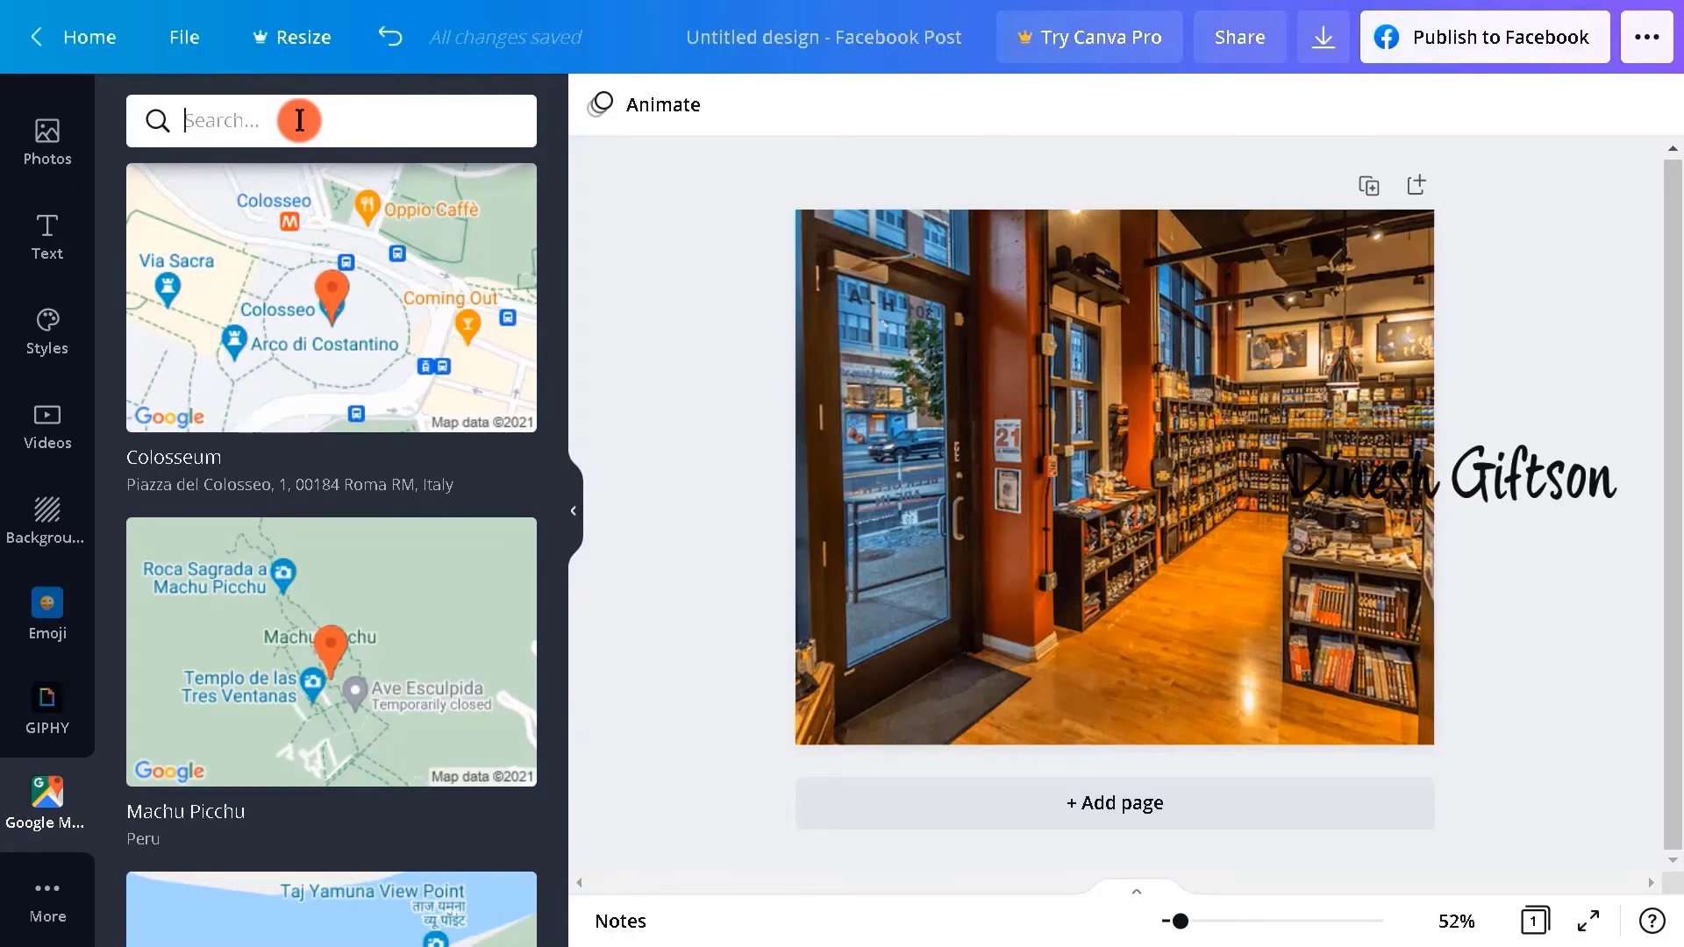
{"action": "type", "text": "facebook"}
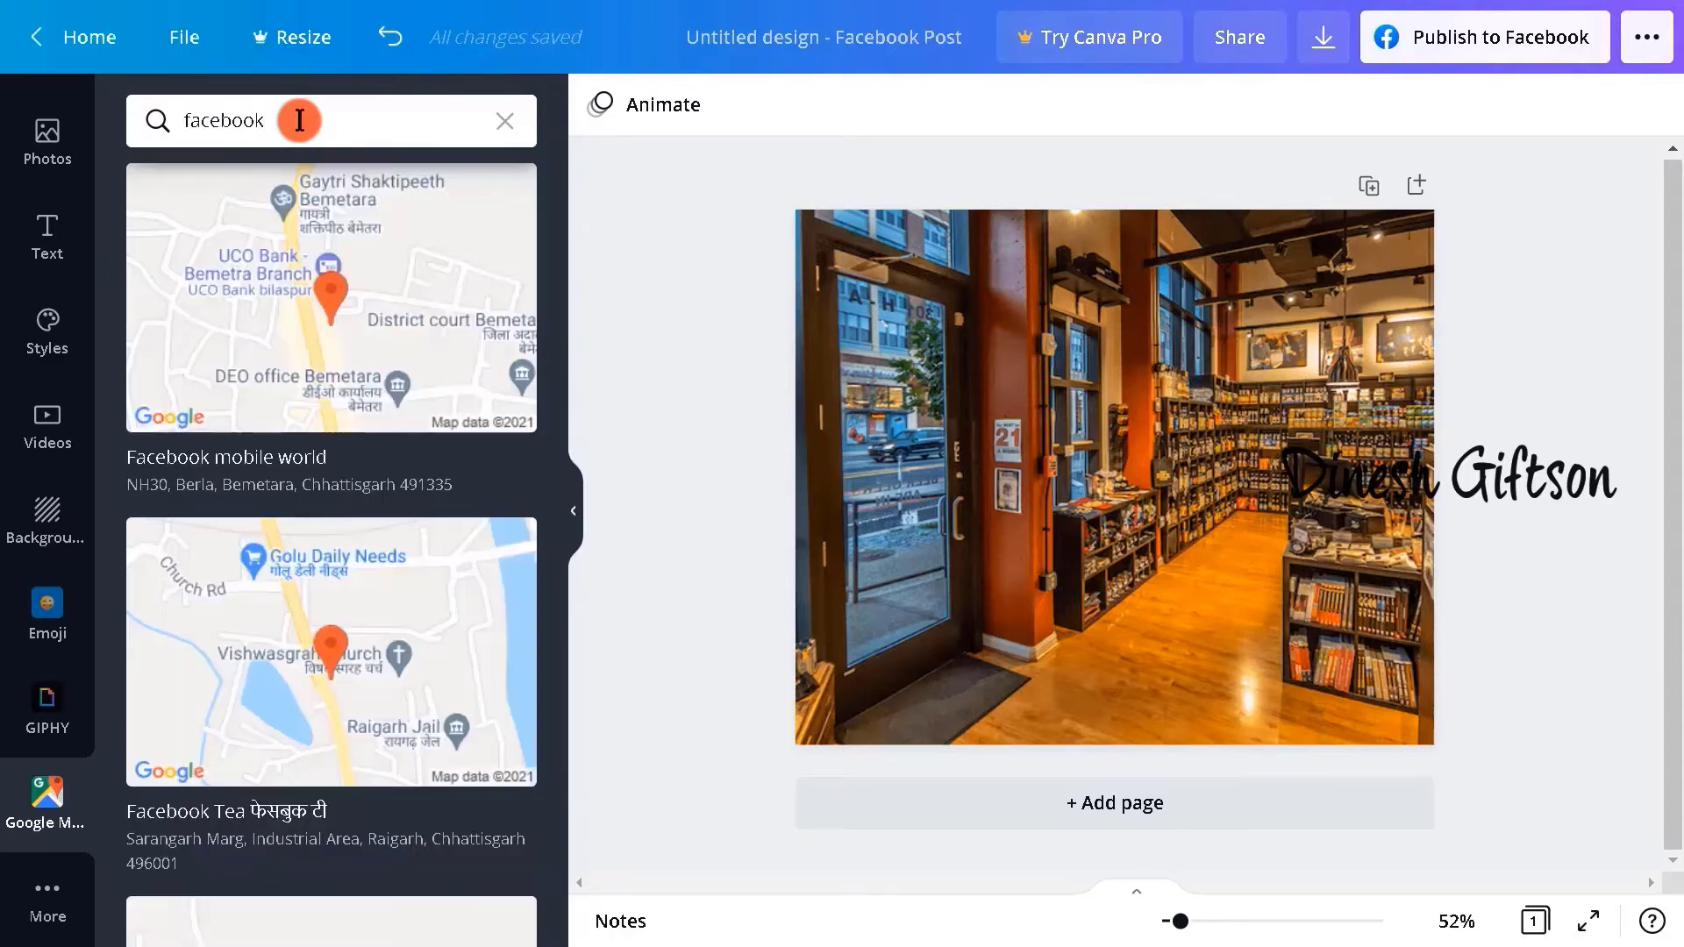
{"action": "scroll", "scroll_direction": "down", "scroll_amount": 3}
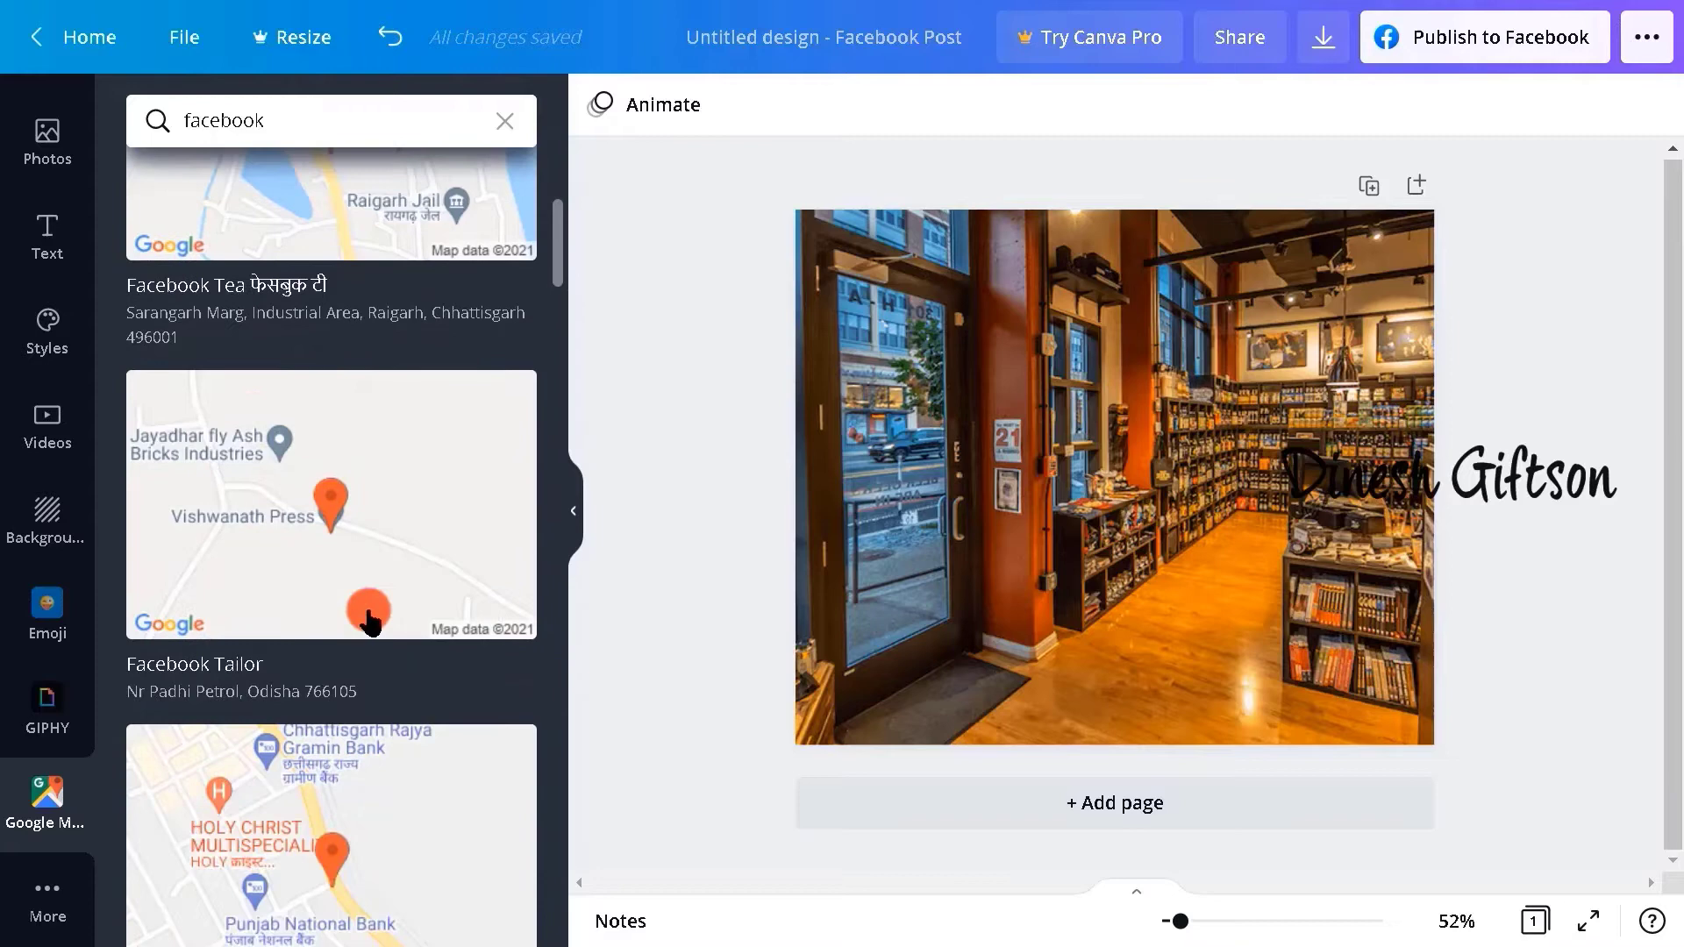
{"action": "scroll", "scroll_direction": "up", "scroll_amount": 3}
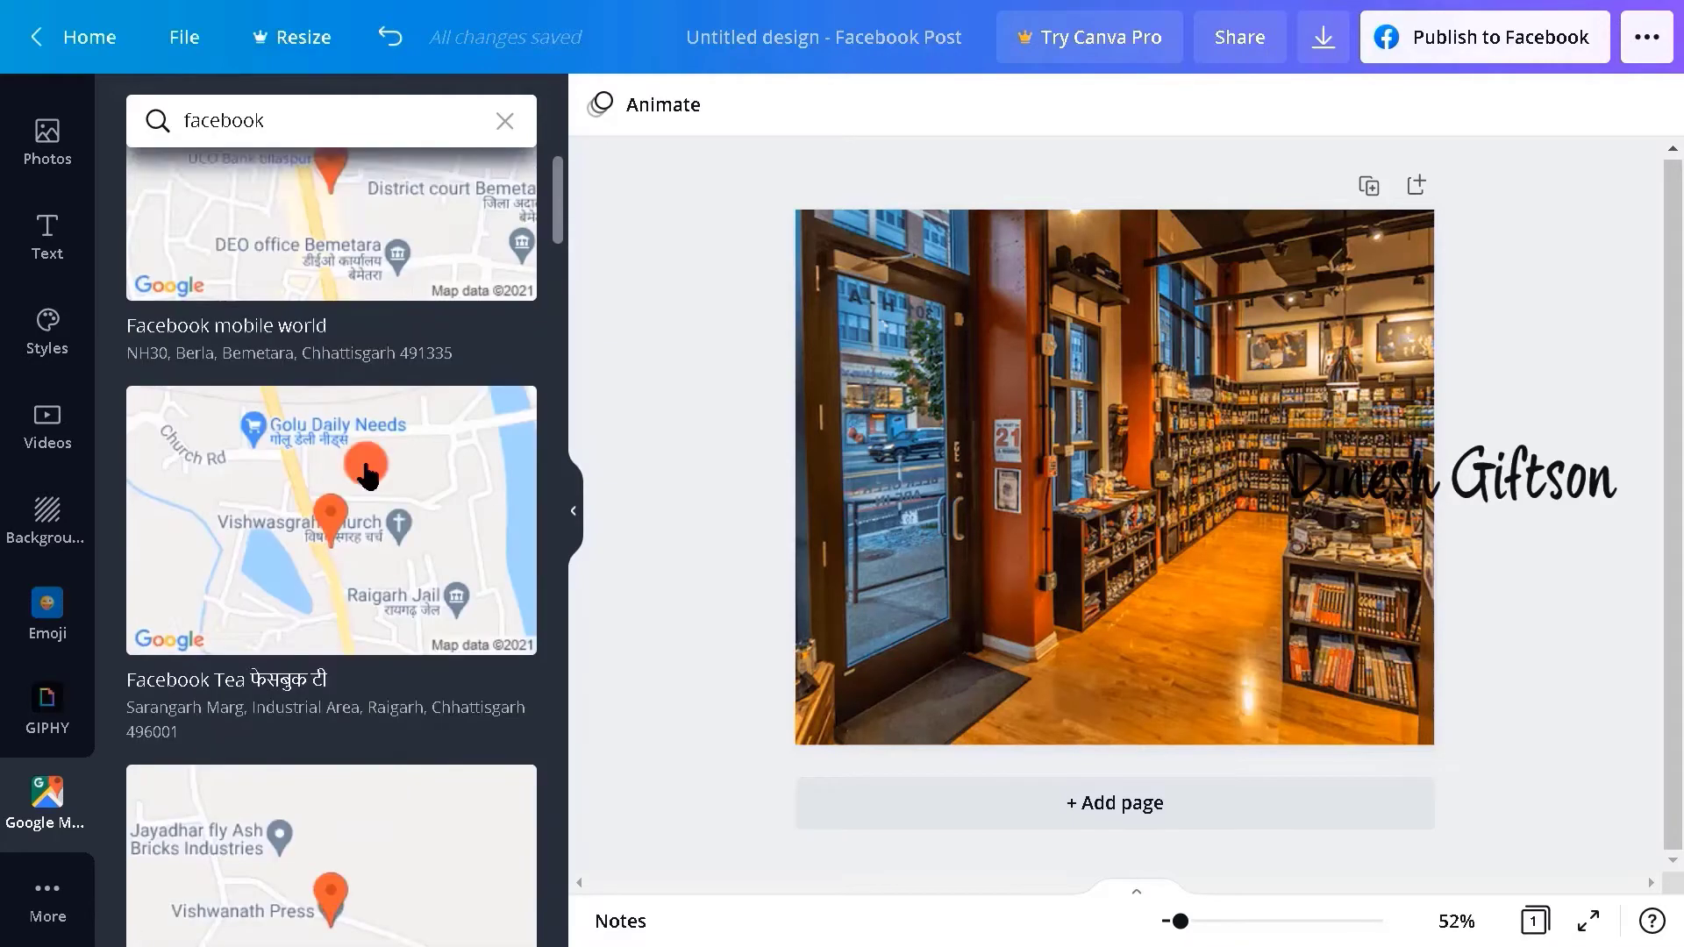
{"action": "scroll", "scroll_direction": "down", "scroll_amount": 3}
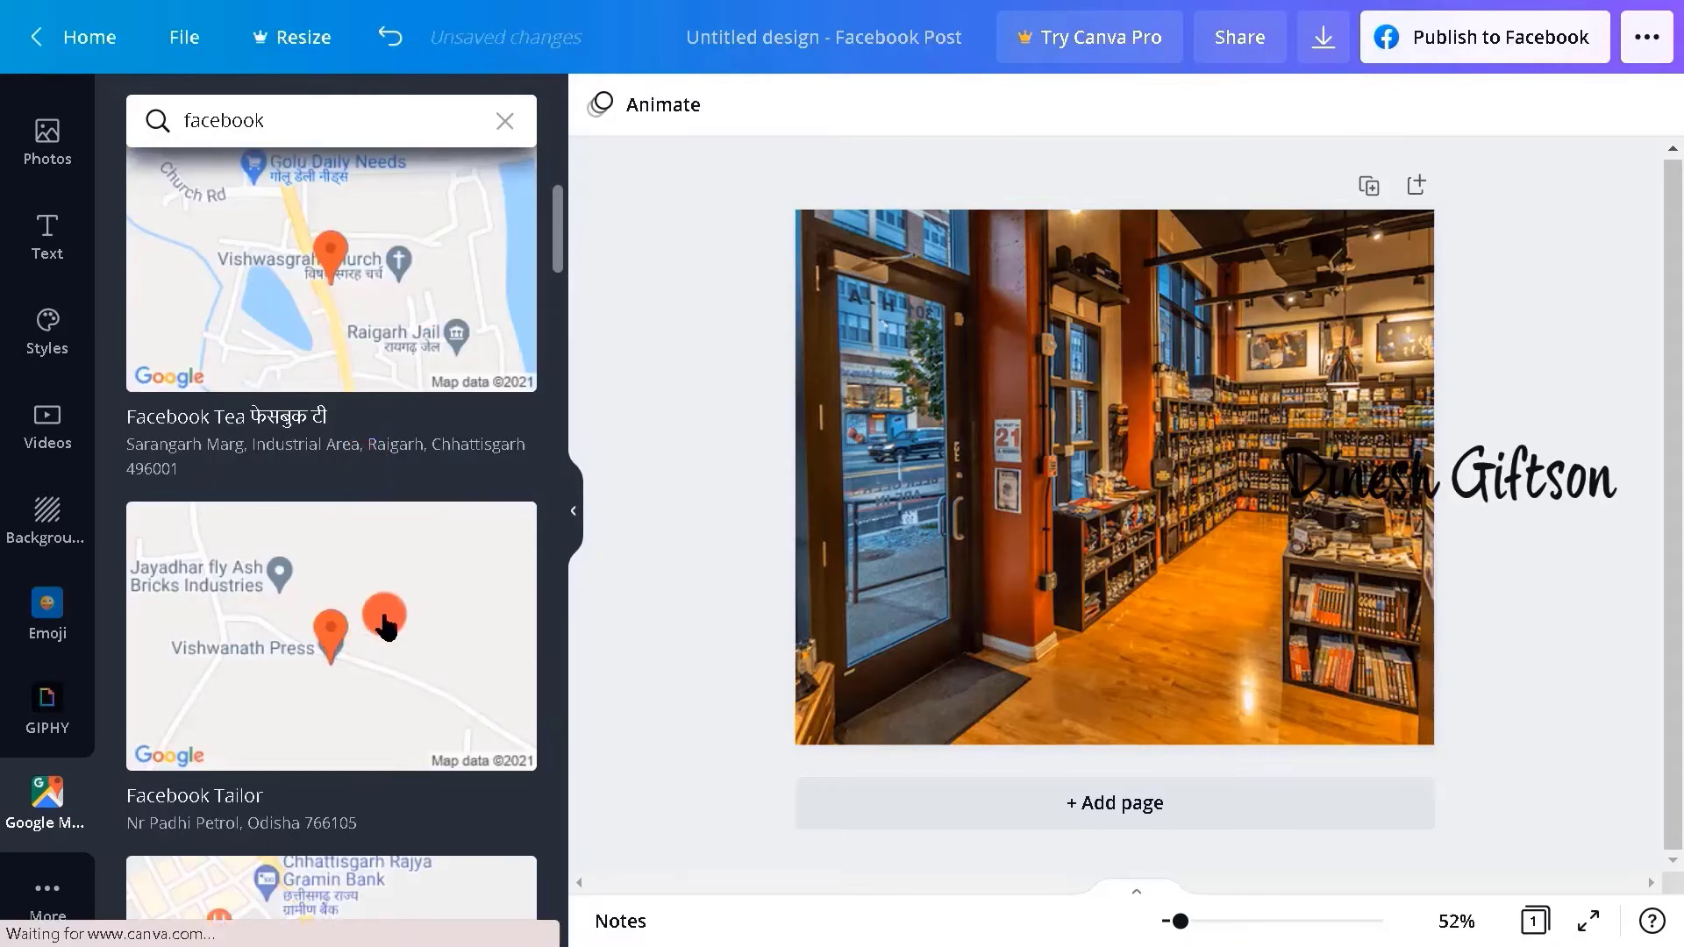
{"action": "left_click", "coordinate": [330, 636]}
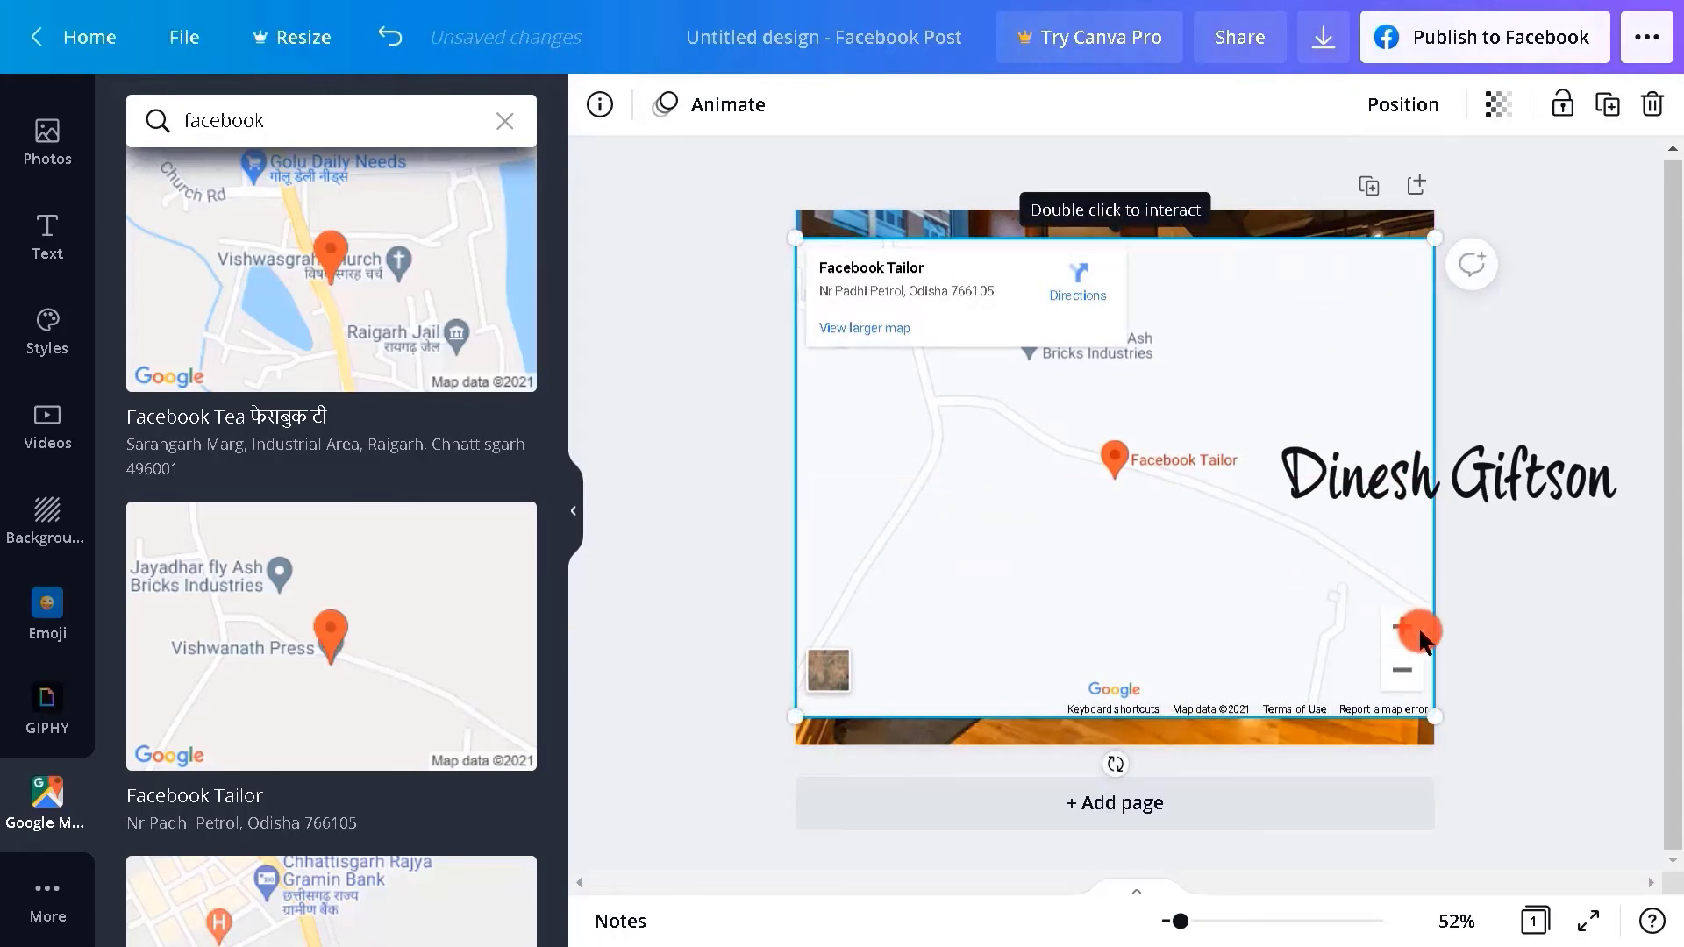
Zoom the Facebook Tailor map out to surrounding villages, then back in around the pin.
{"action": "left_click", "coordinate": [1402, 671]}
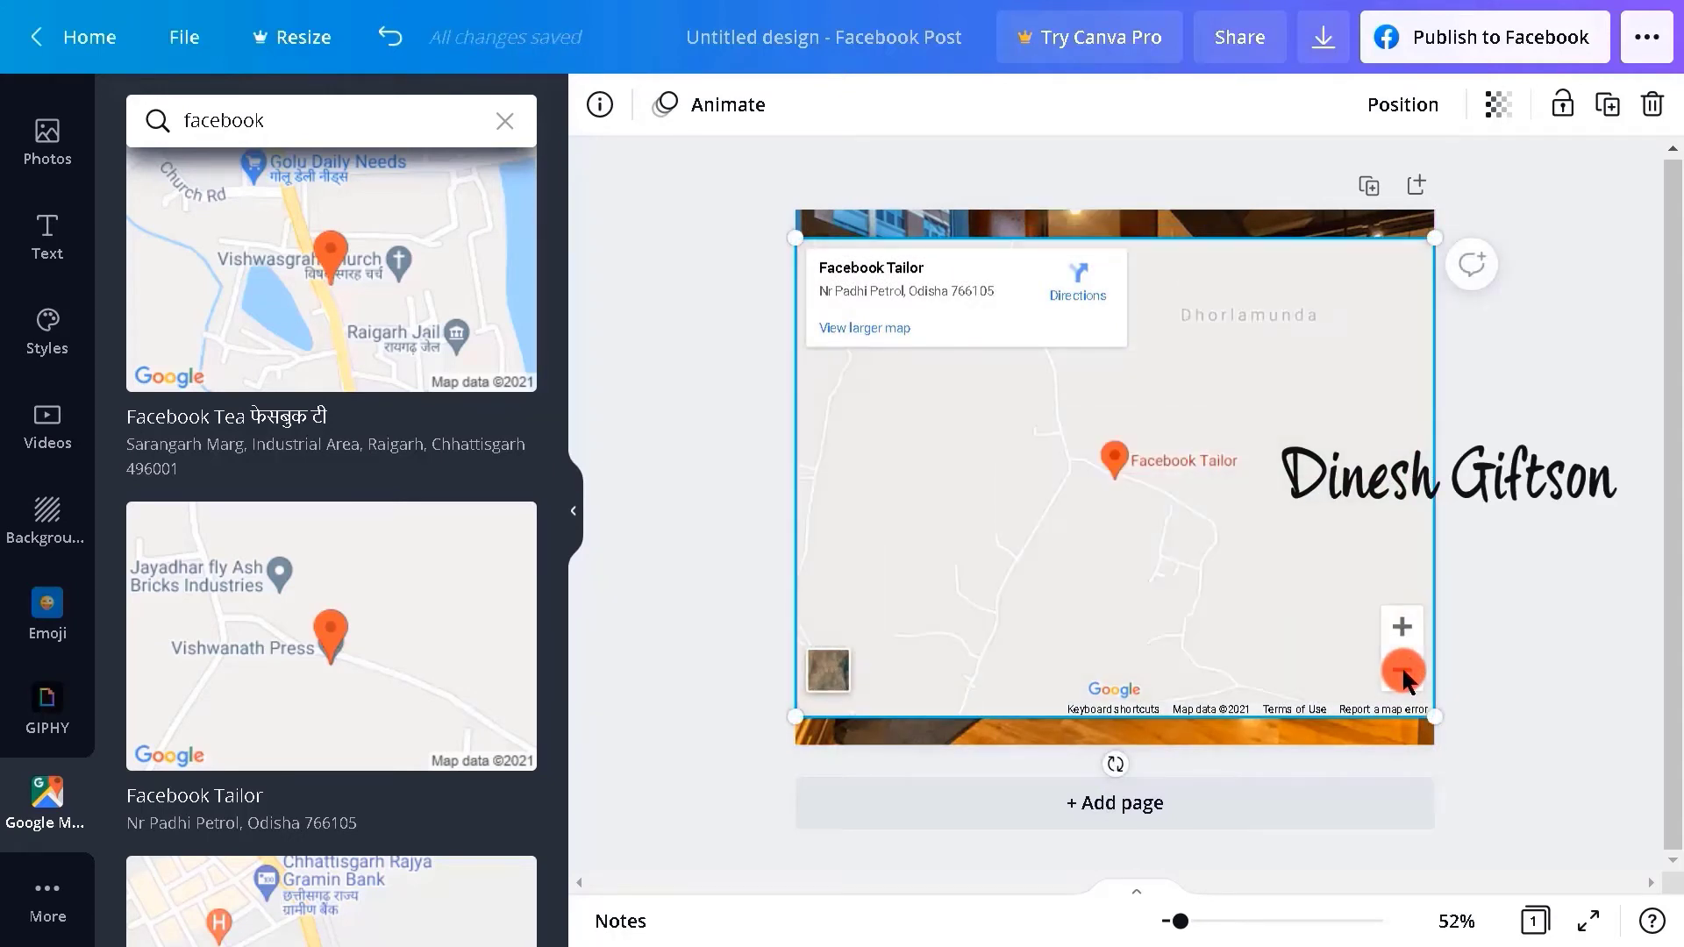
{"action": "left_click", "coordinate": [1402, 673]}
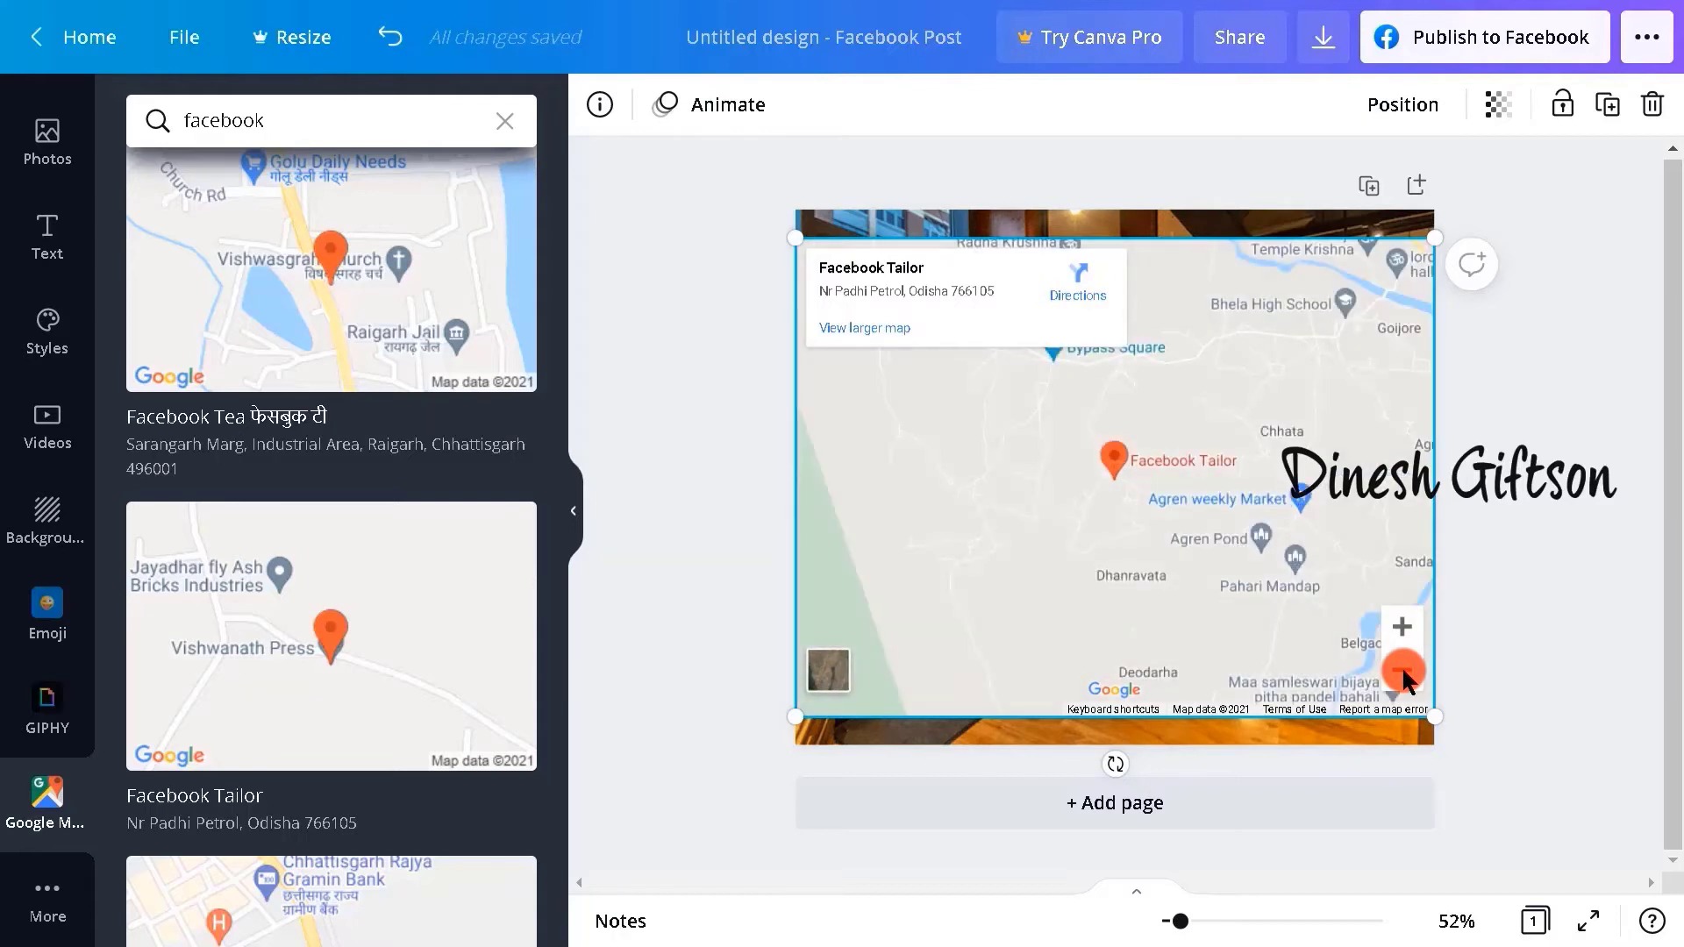
{"action": "left_click", "coordinate": [1402, 675]}
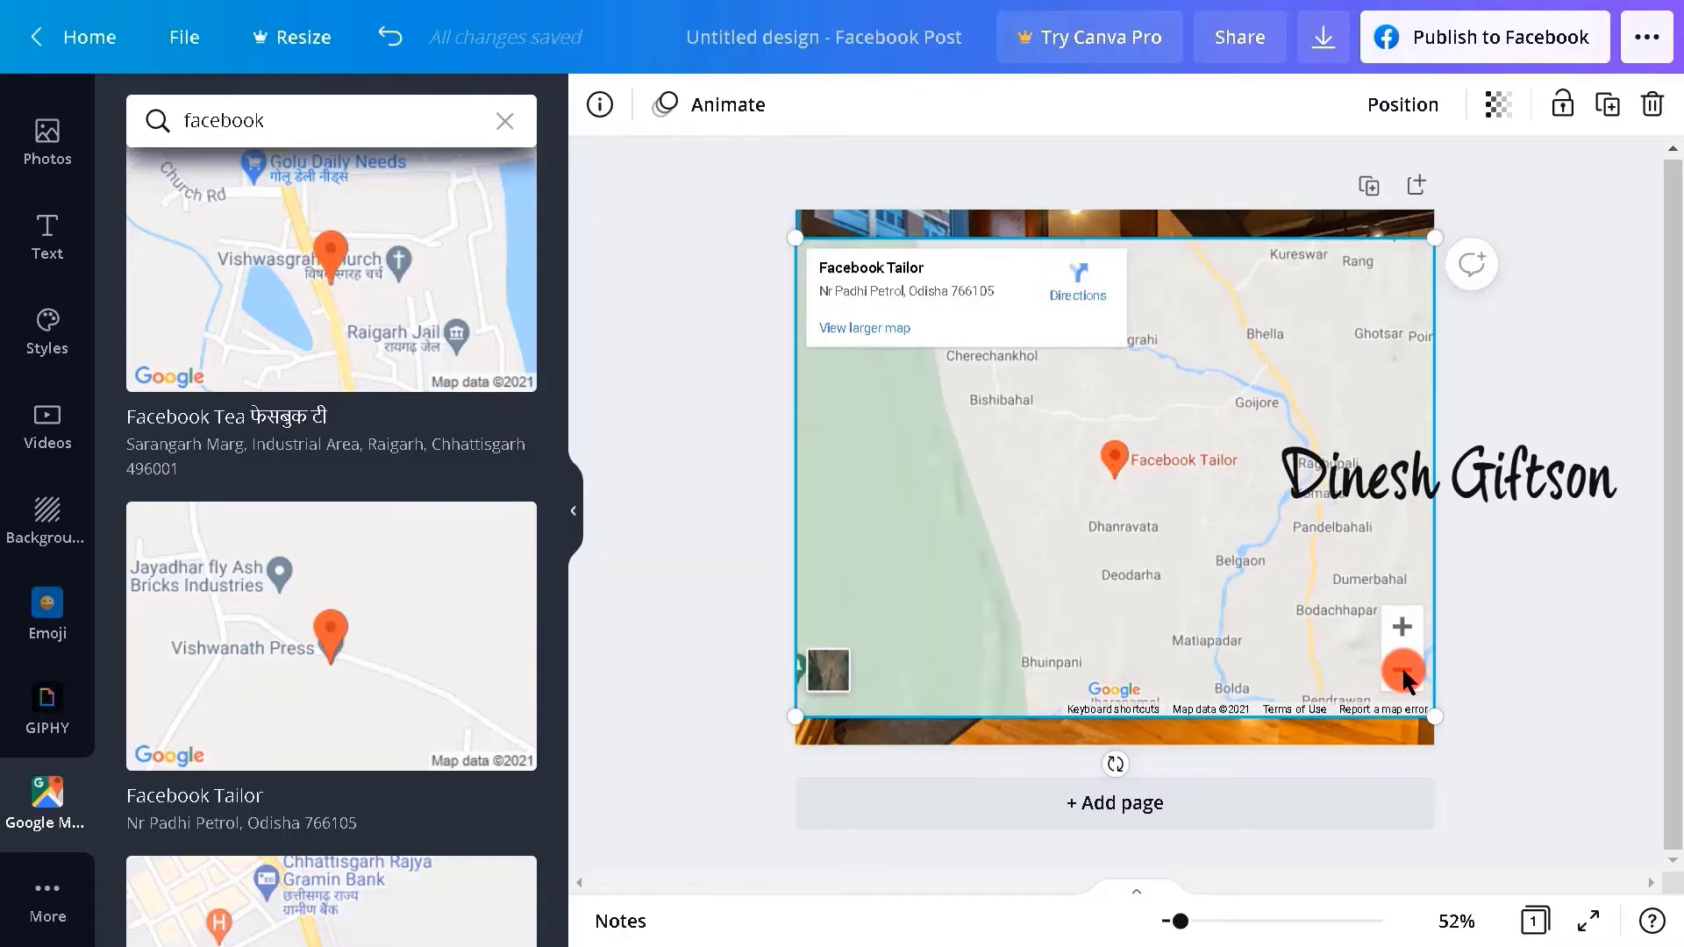
{"action": "left_click", "coordinate": [1401, 626]}
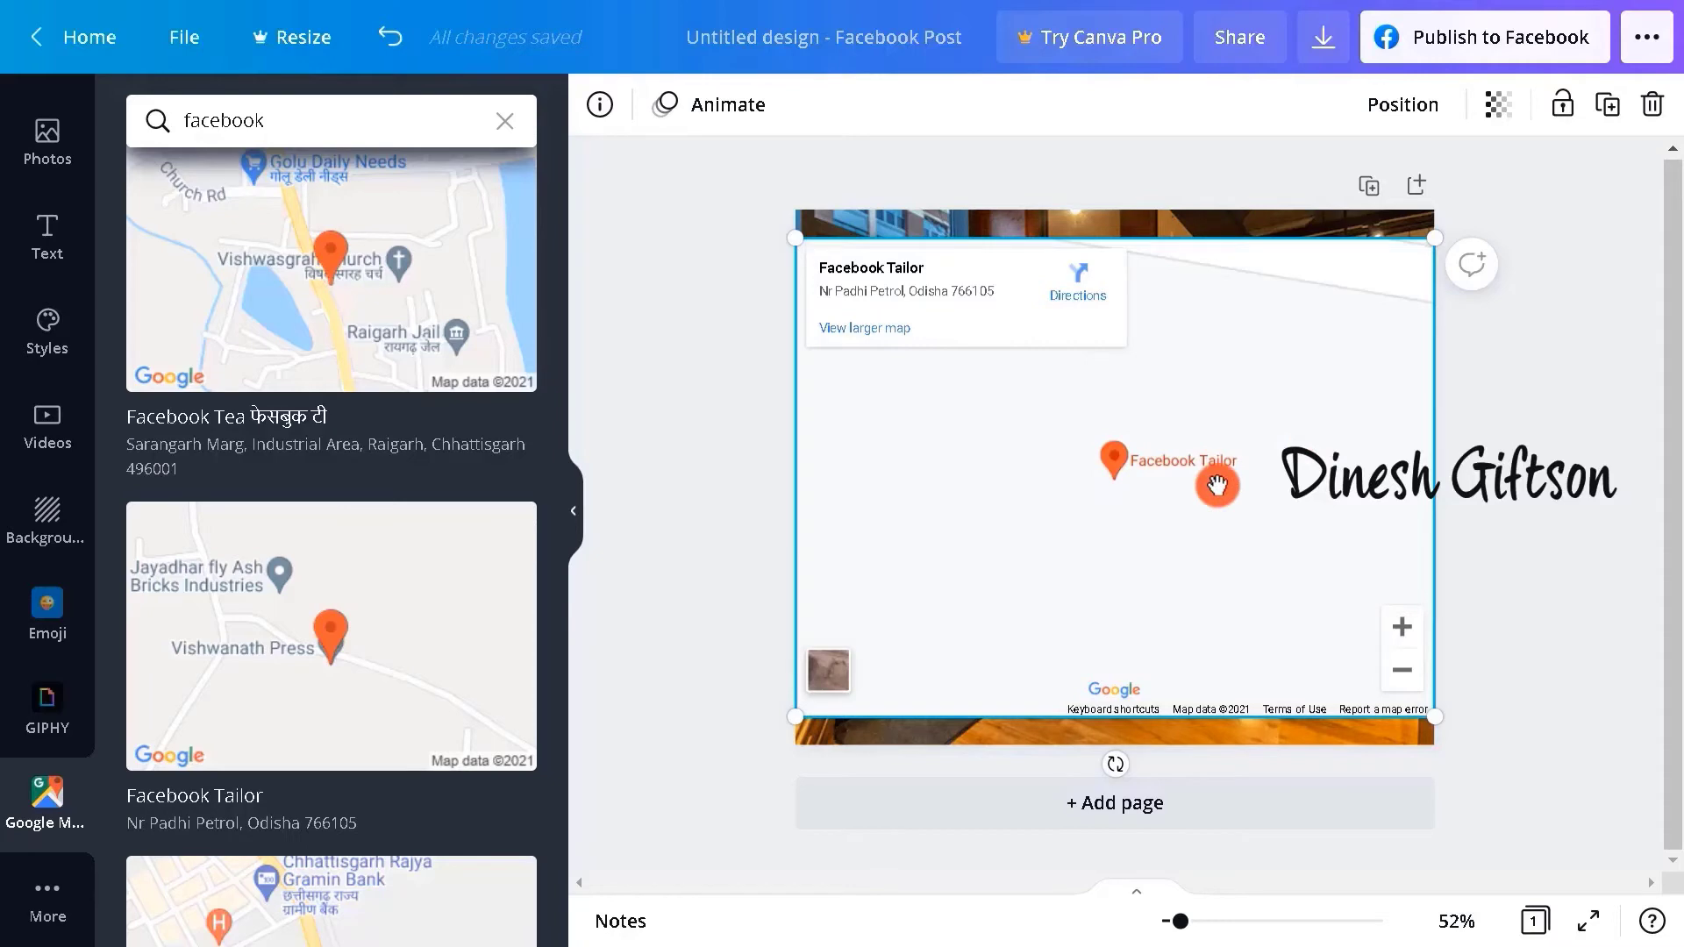
{"action": "mouse_move", "coordinate": [824, 99]}
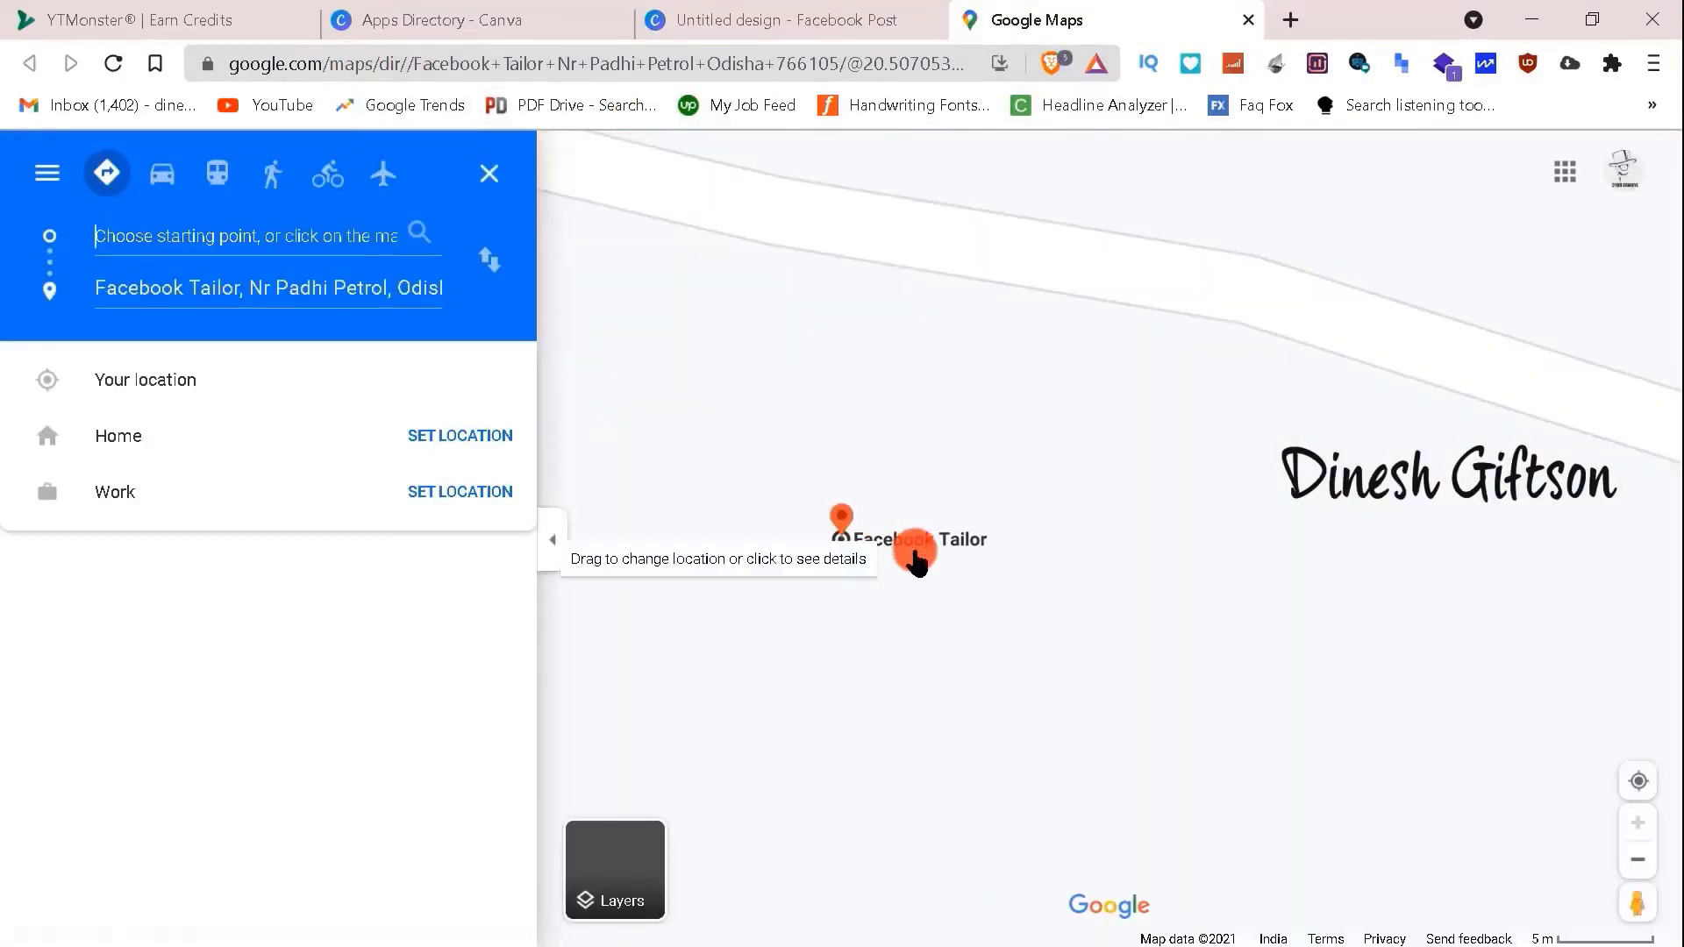
{"action": "mouse_move", "coordinate": [800, 11]}
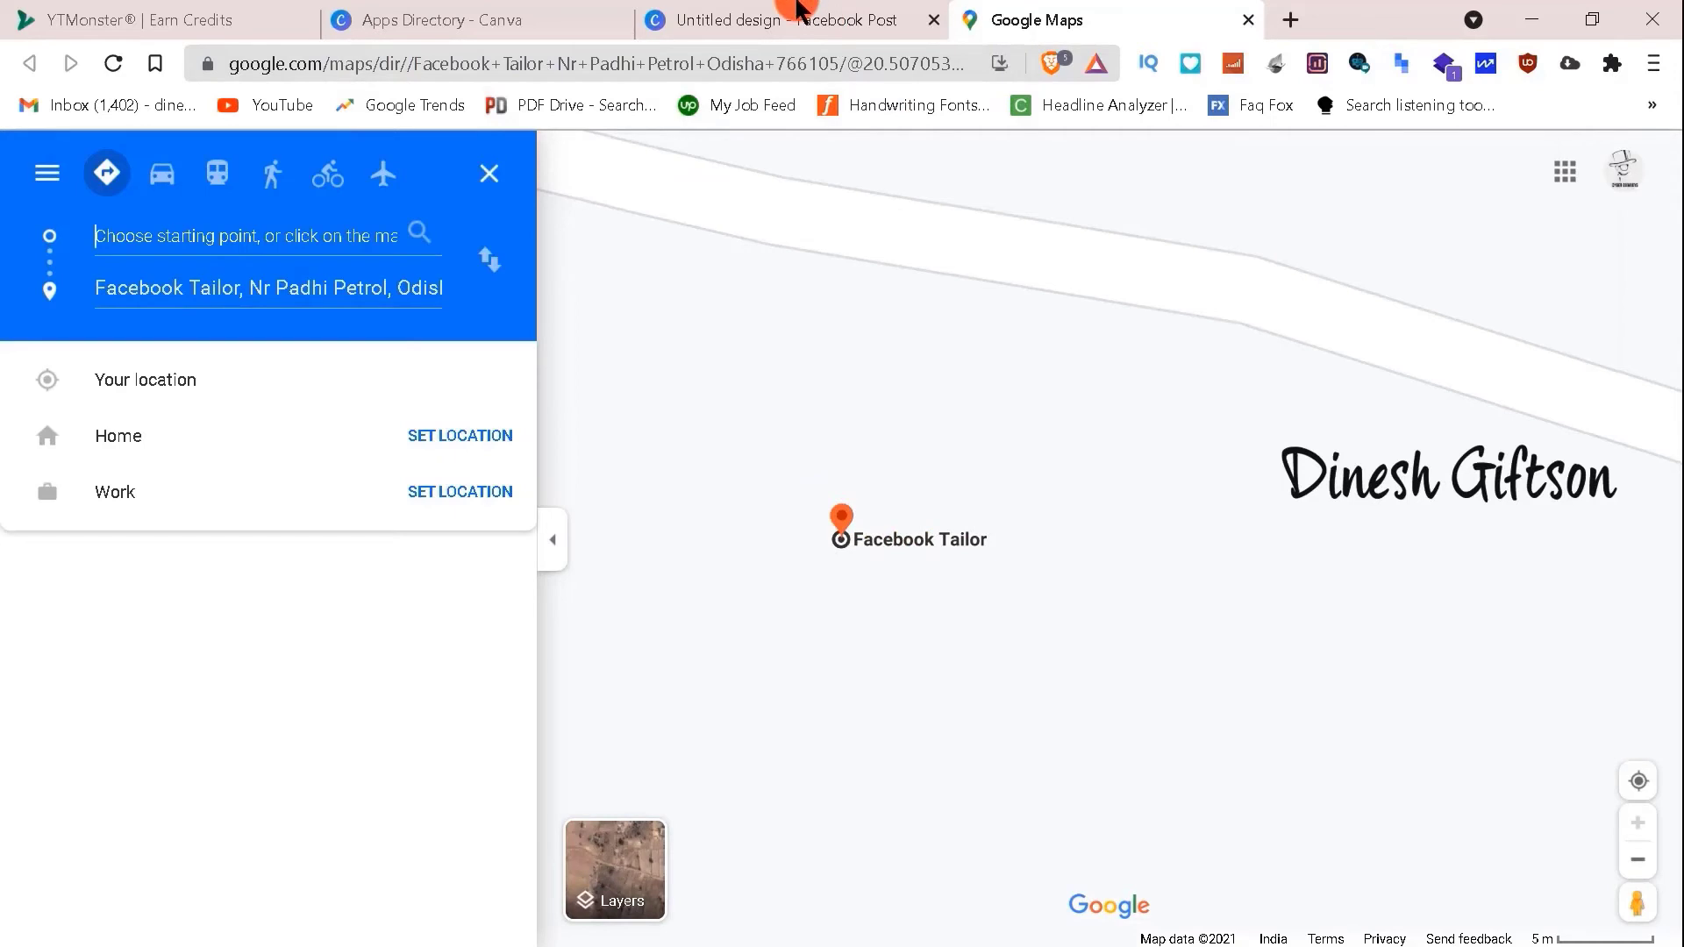
Resize the map into the photo's top-left corner and close the extra Google Maps tab.
{"action": "left_click", "coordinate": [774, 19]}
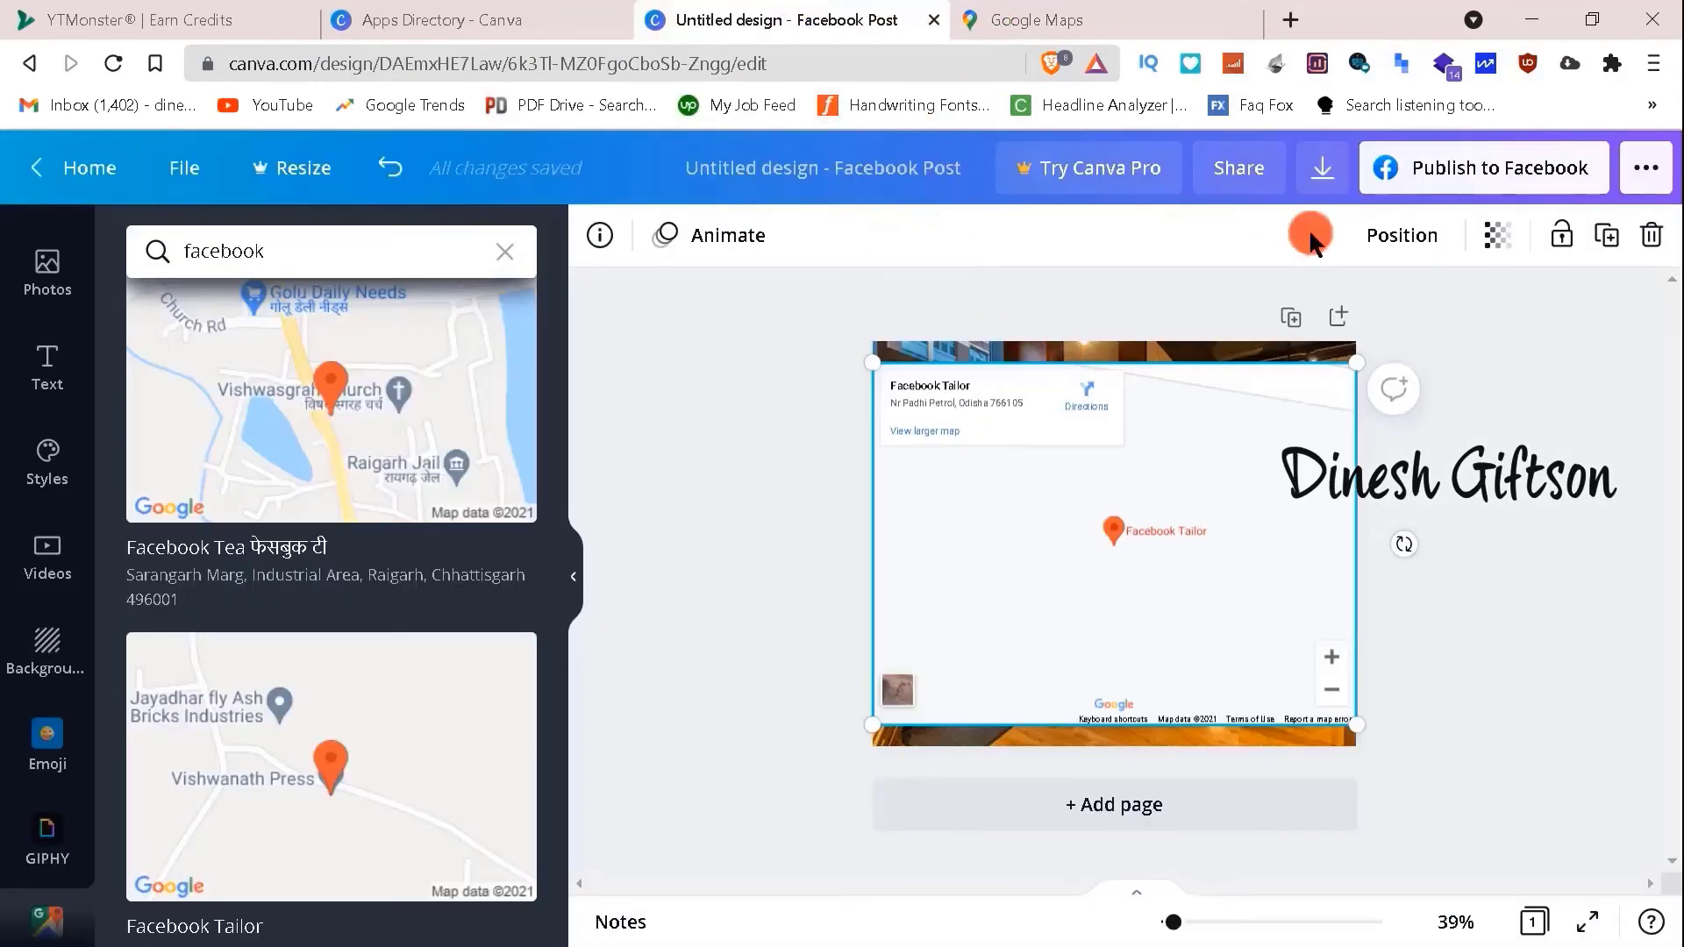
{"action": "mouse_move", "coordinate": [1393, 172]}
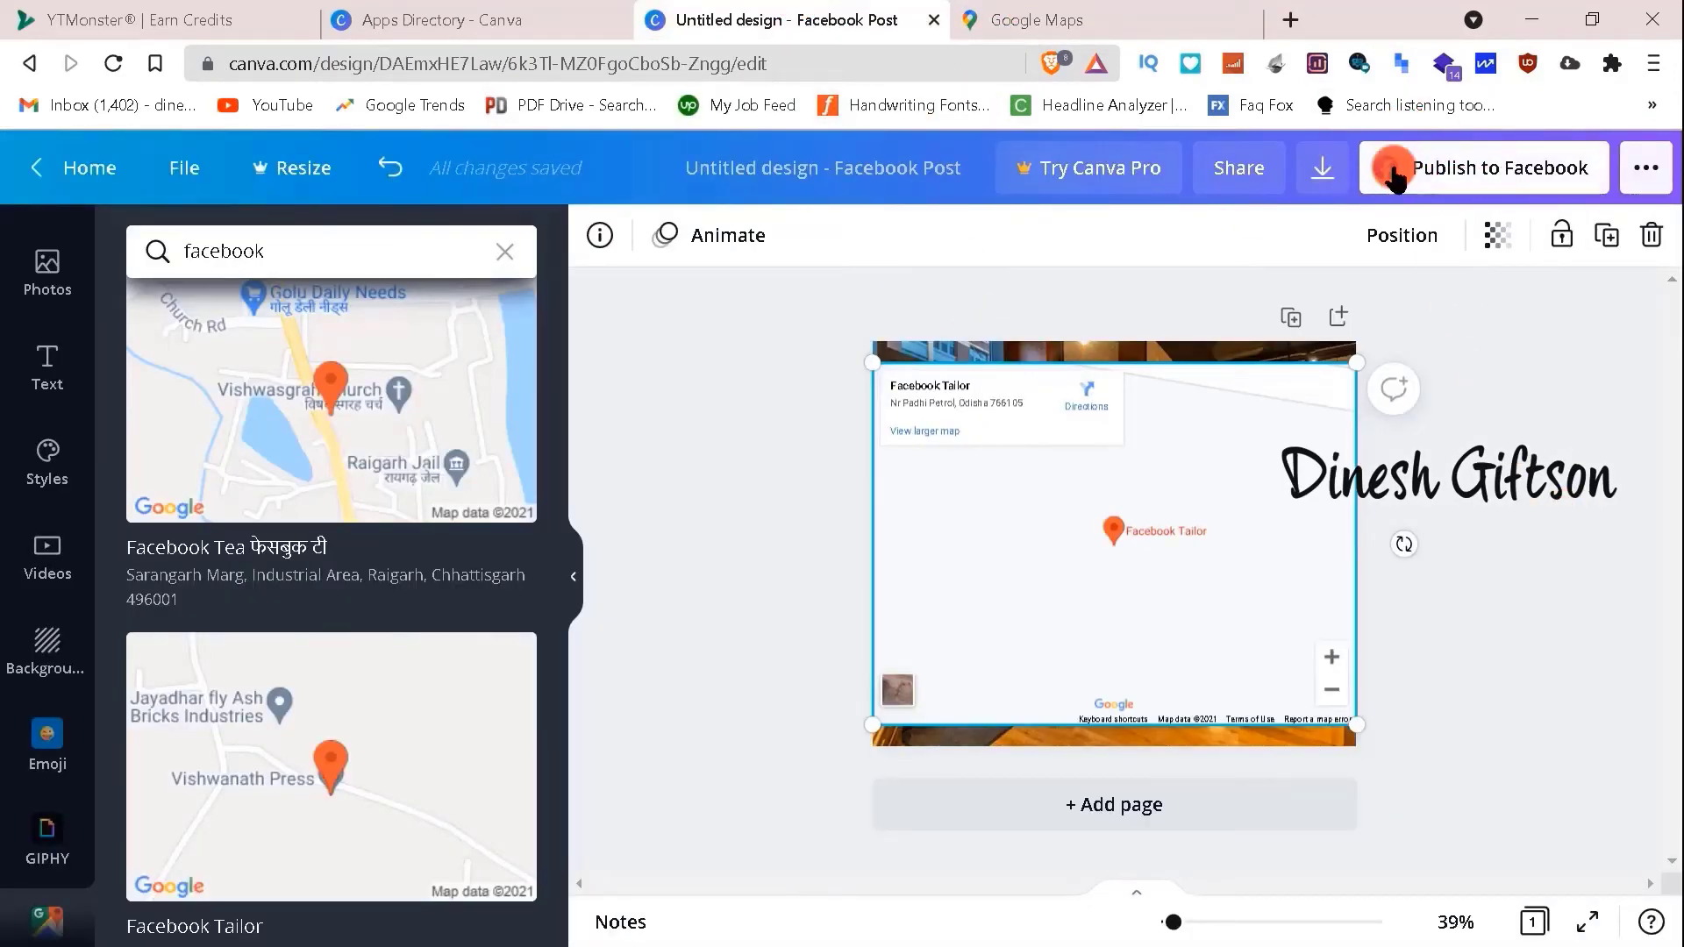
{"action": "left_click", "coordinate": [1482, 168]}
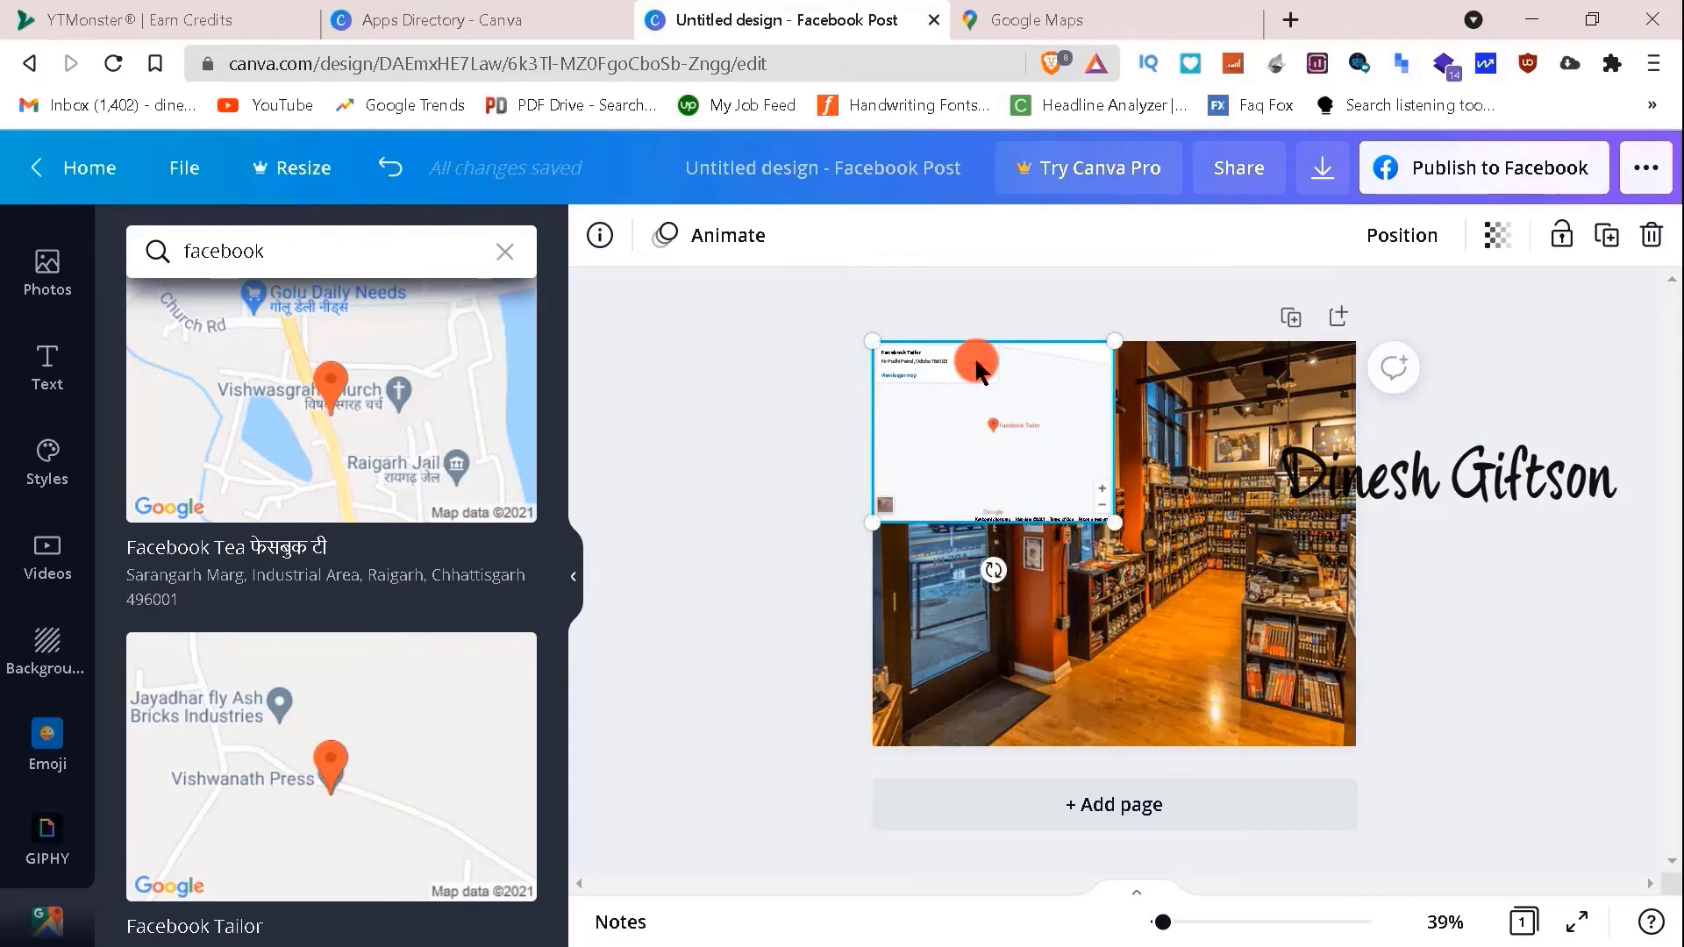
{"action": "left_click", "coordinate": [1291, 19]}
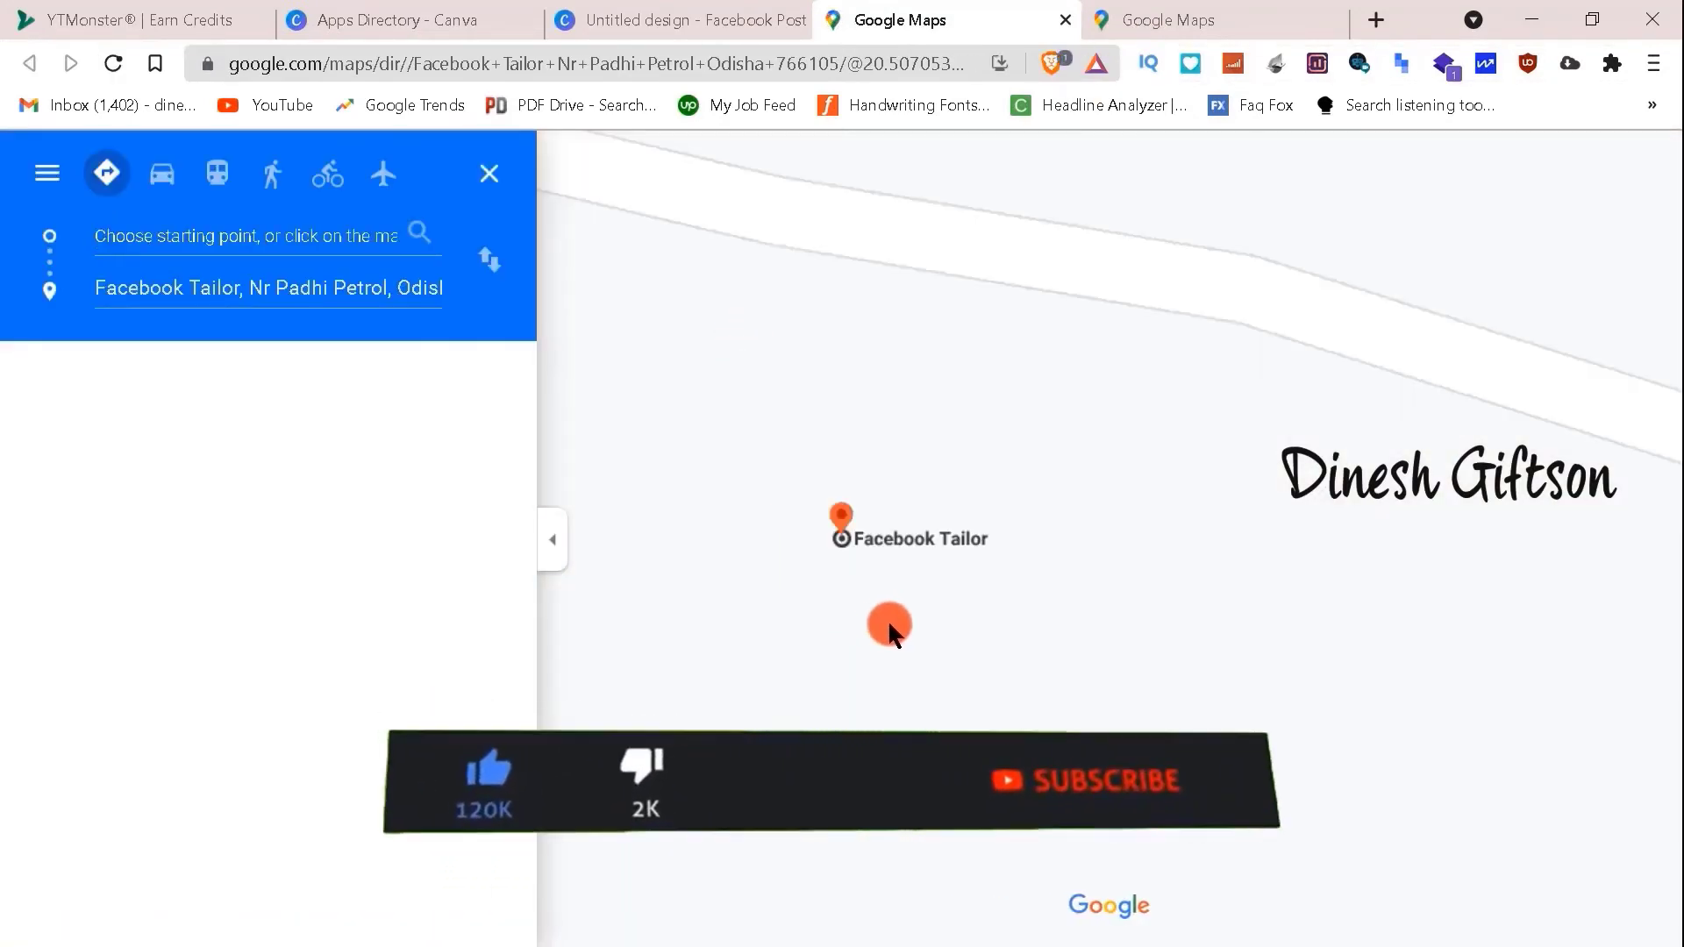
{"action": "left_click", "coordinate": [252, 235]}
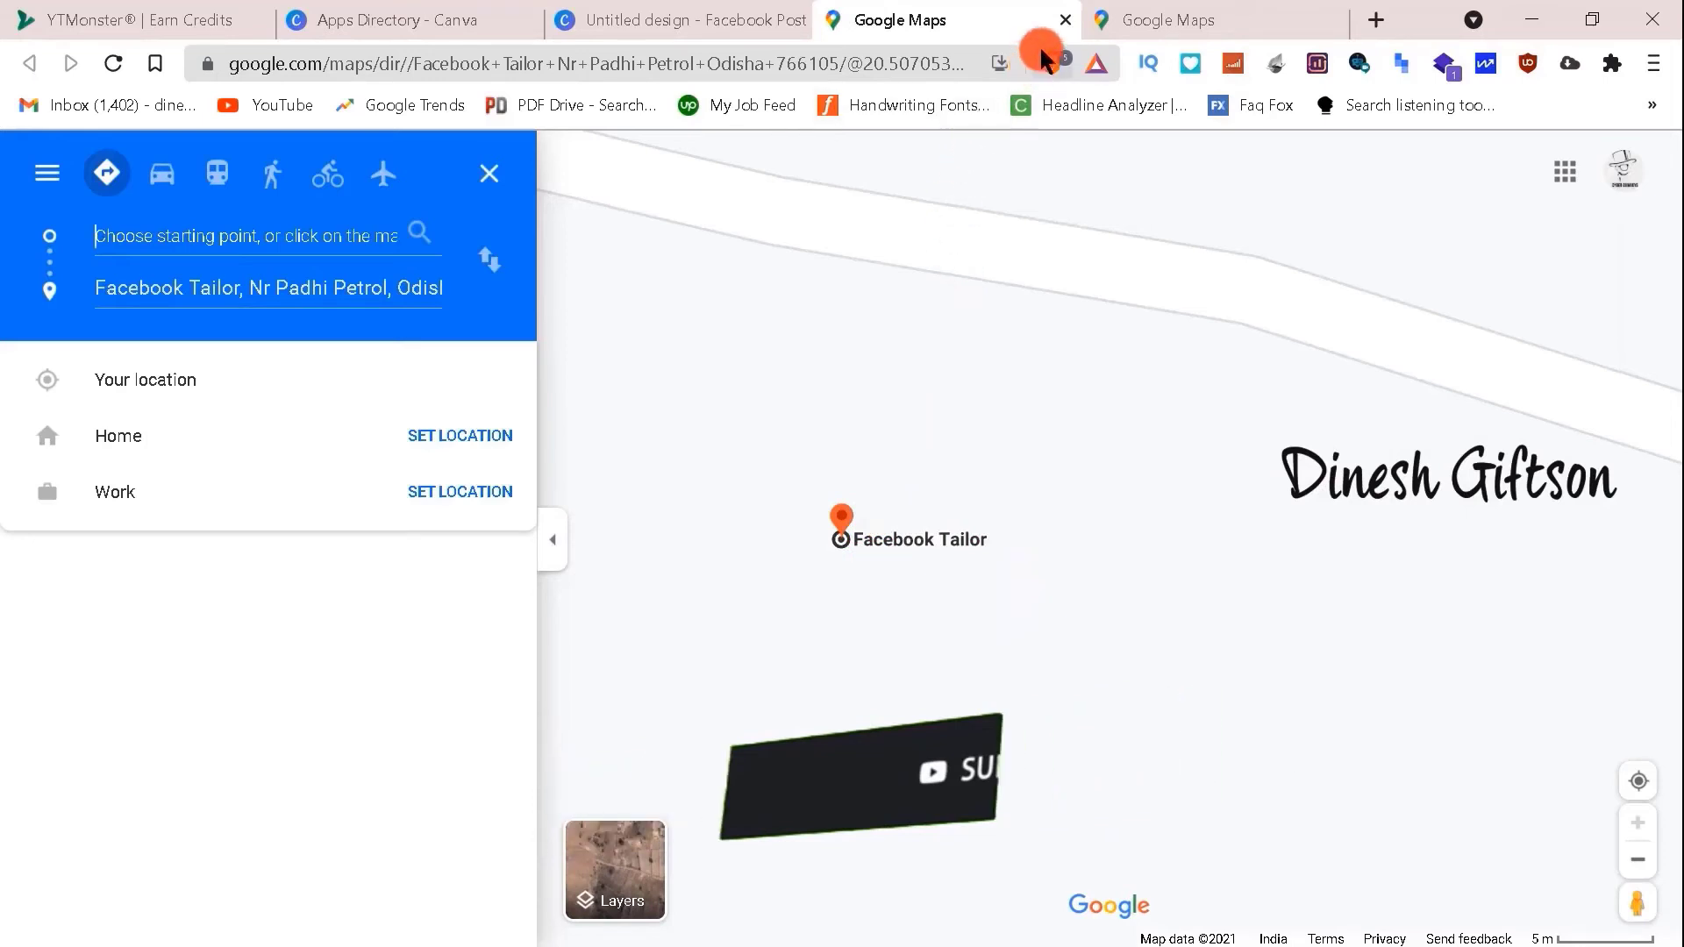
{"action": "left_click", "coordinate": [676, 19]}
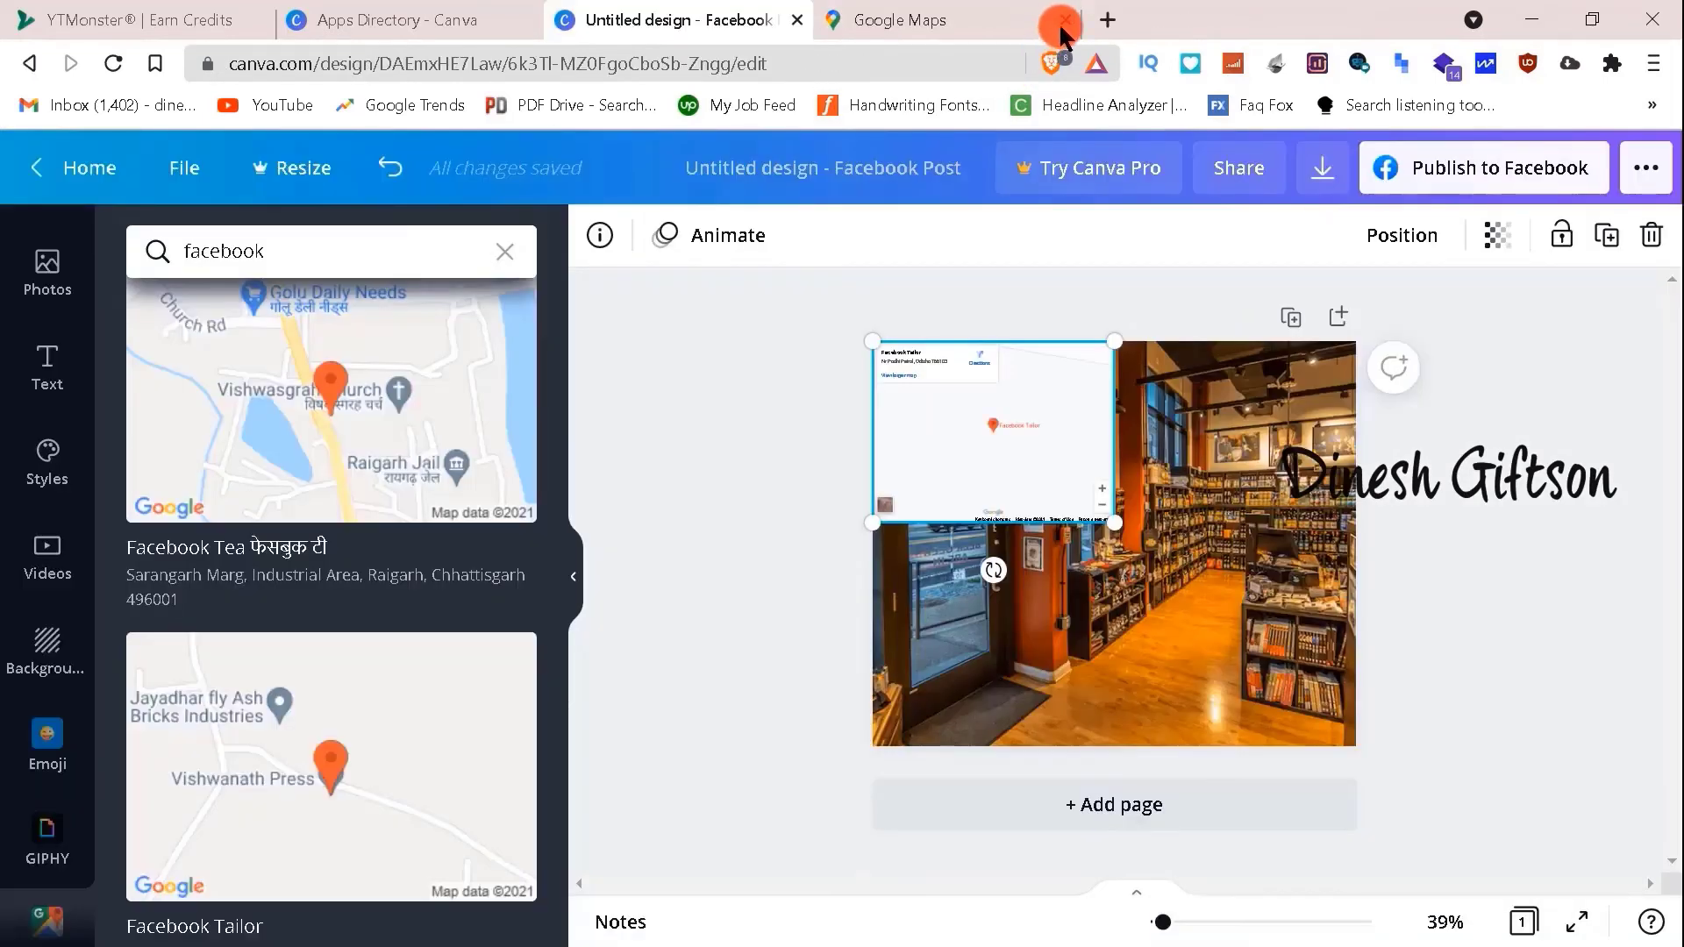
{"action": "left_click", "coordinate": [1203, 547]}
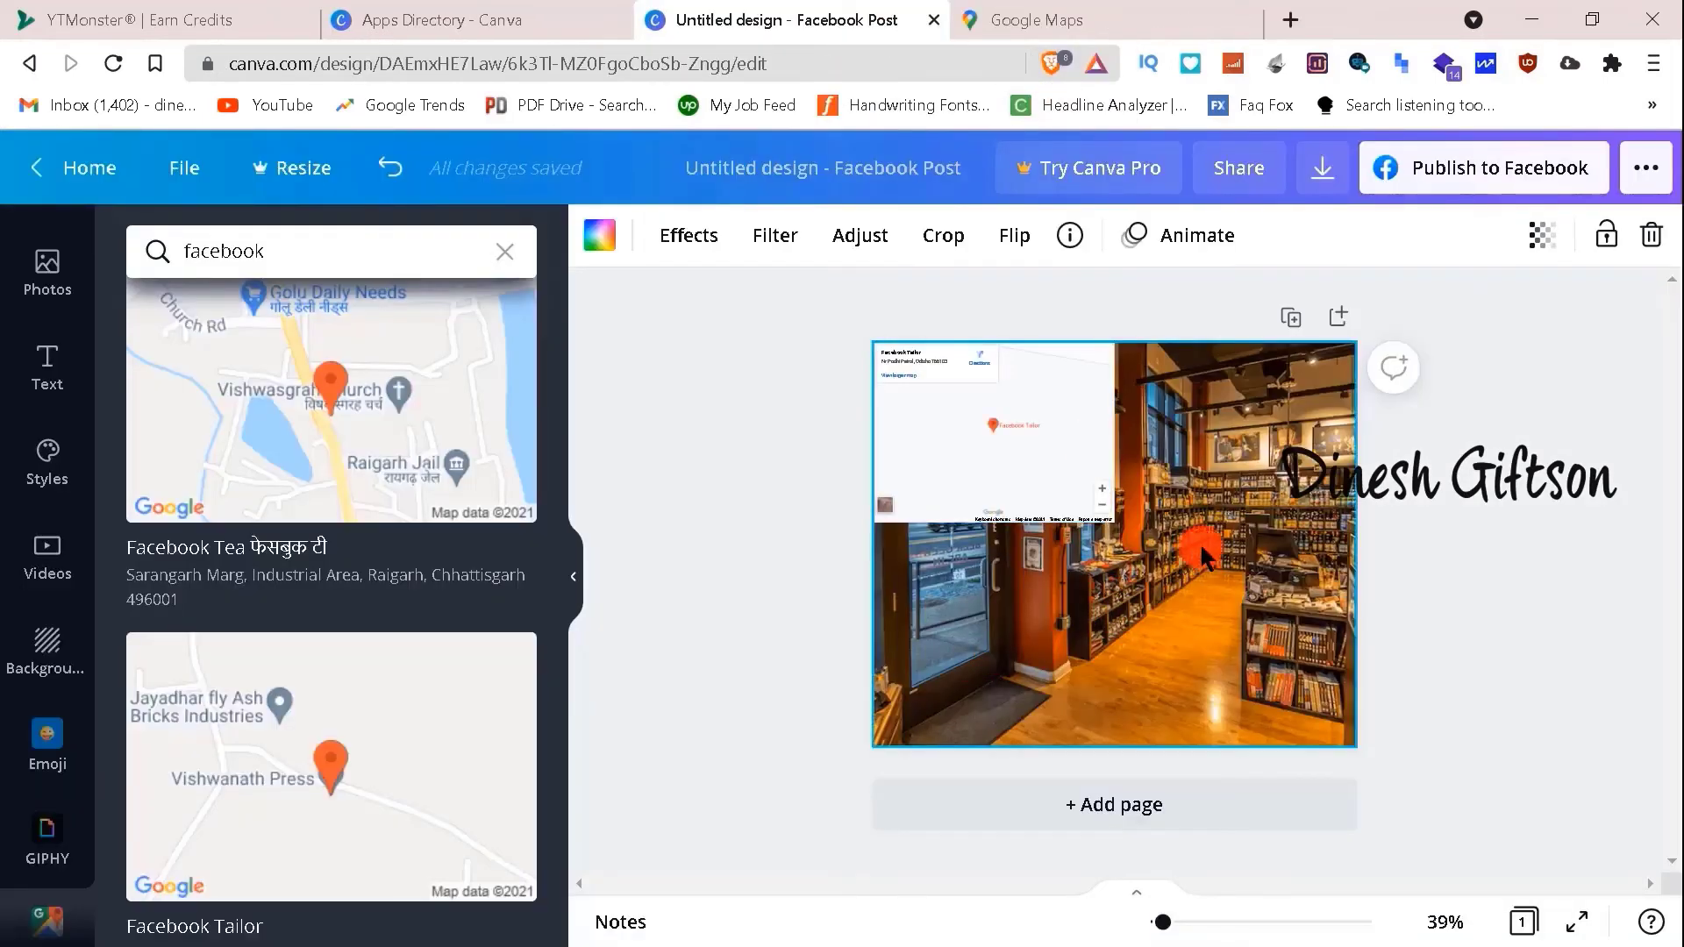